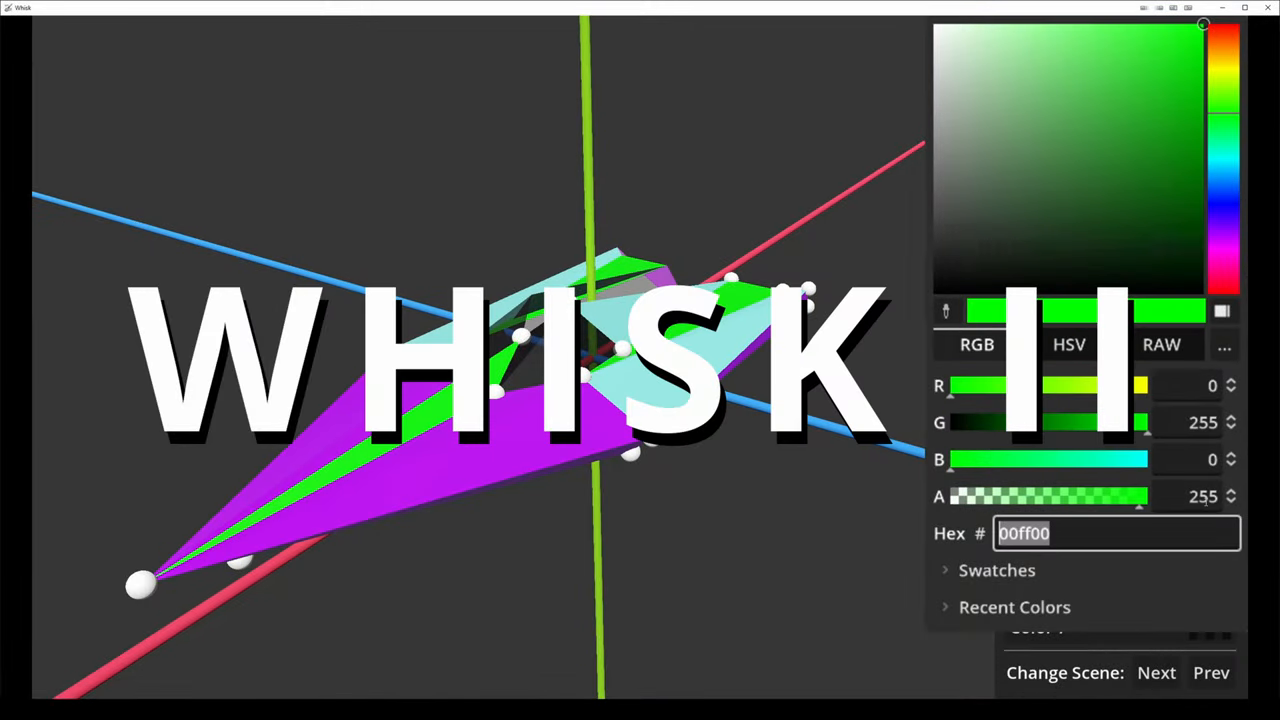
Close the colour picker and show the gamepad controls hint image.
click(1125, 56)
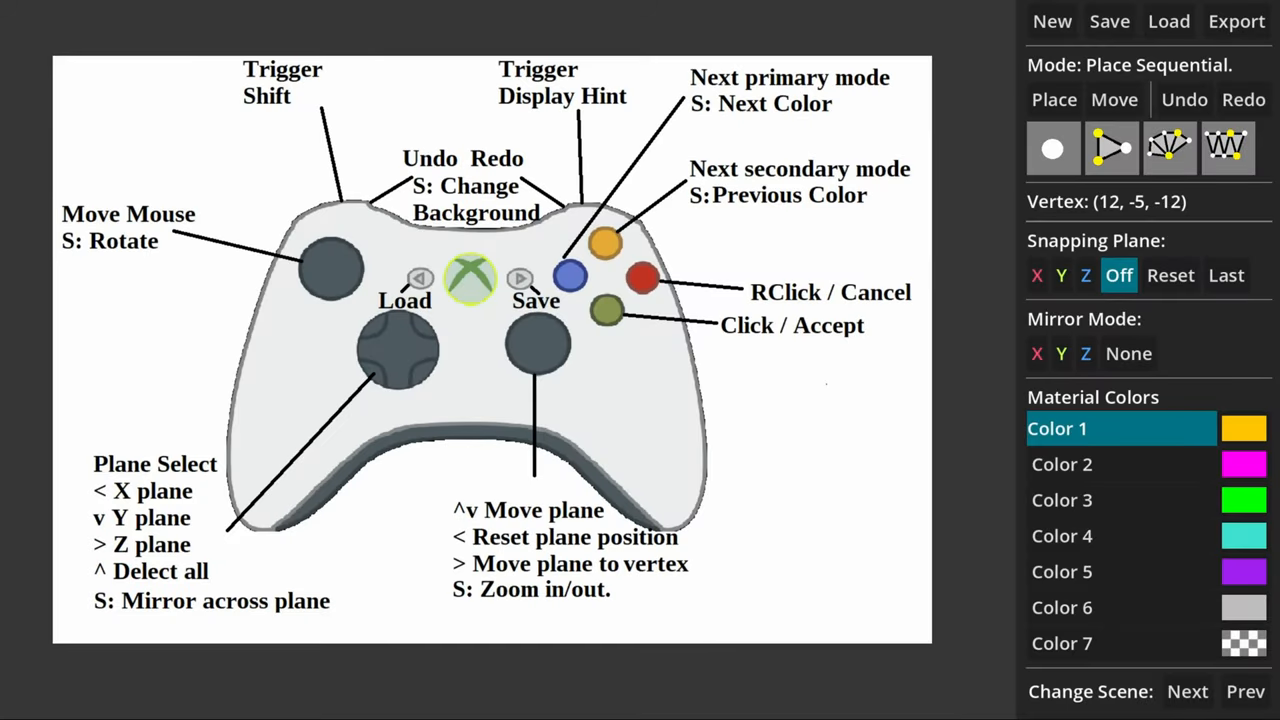
click(1109, 20)
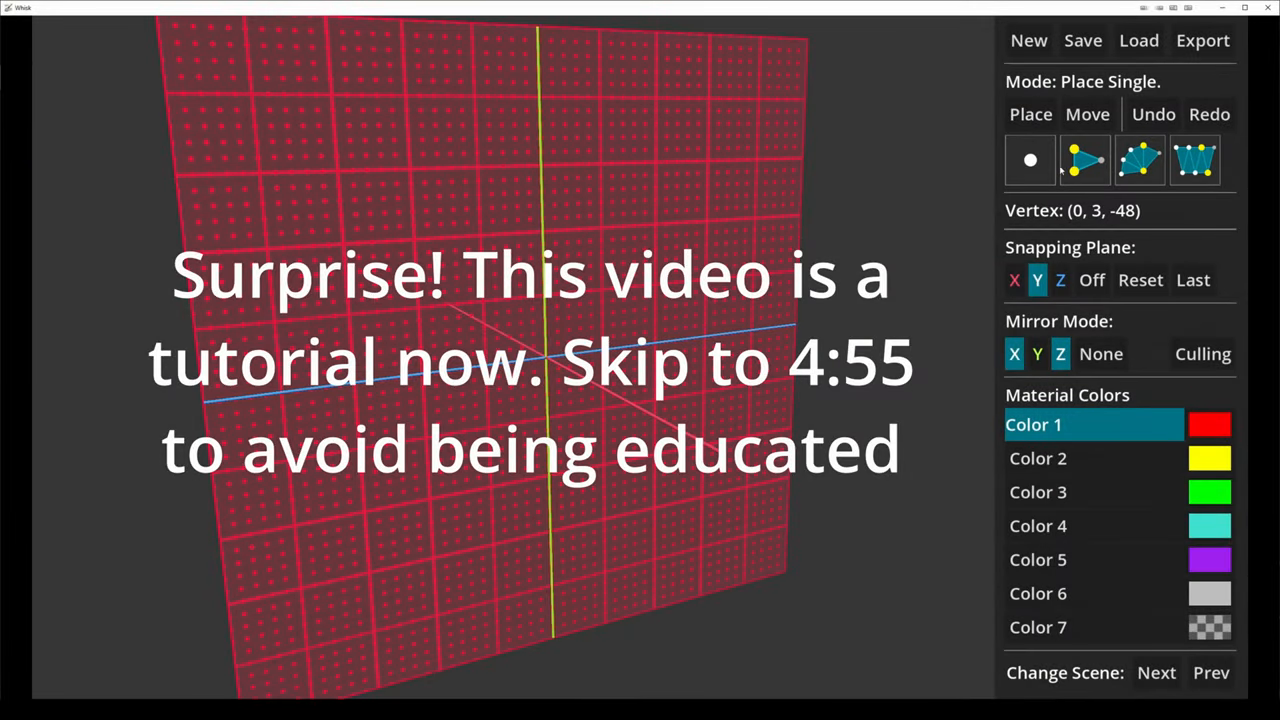
Turn mirroring off and place loose vertices on the Z snapping plane.
click(1085, 160)
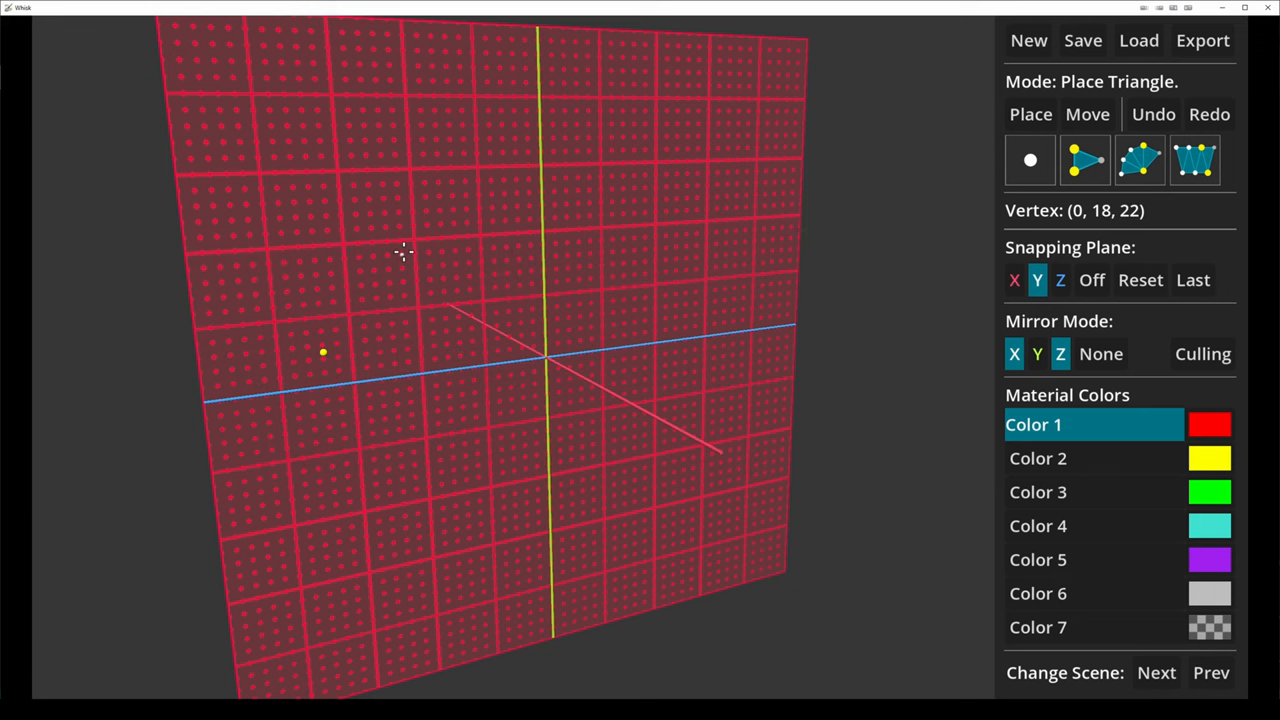
mouse_move(418, 325)
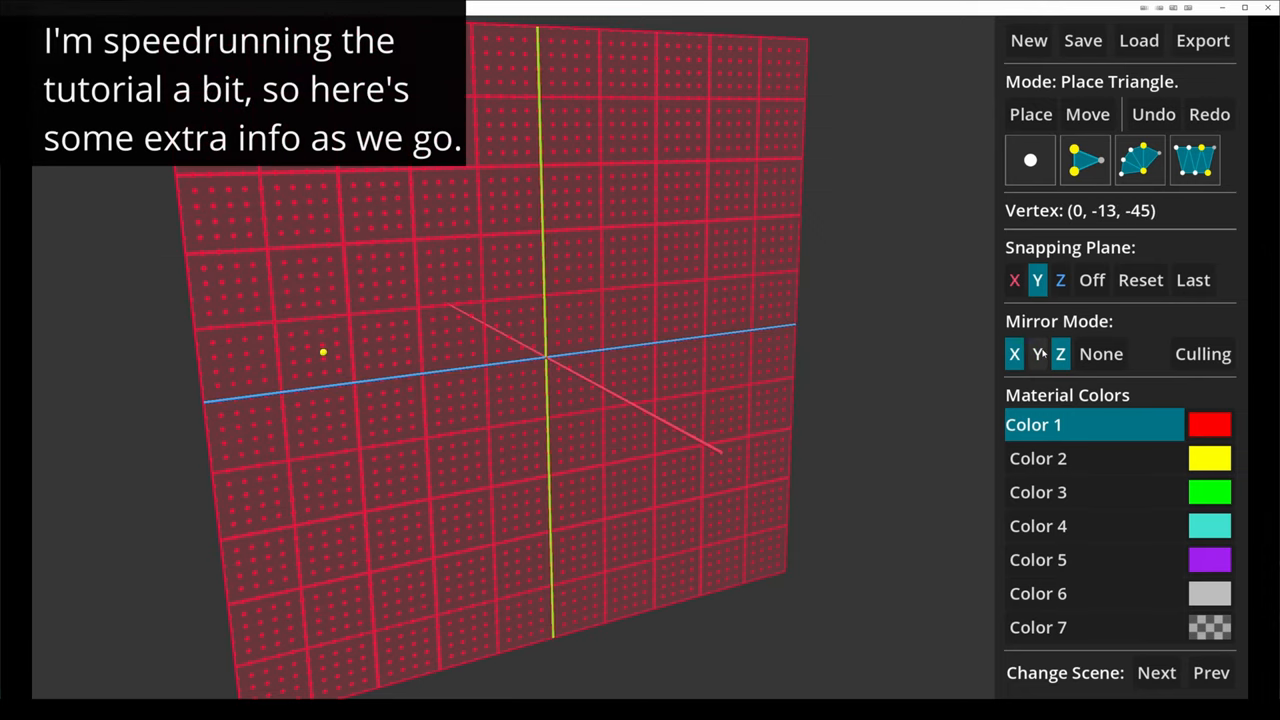
click(1060, 353)
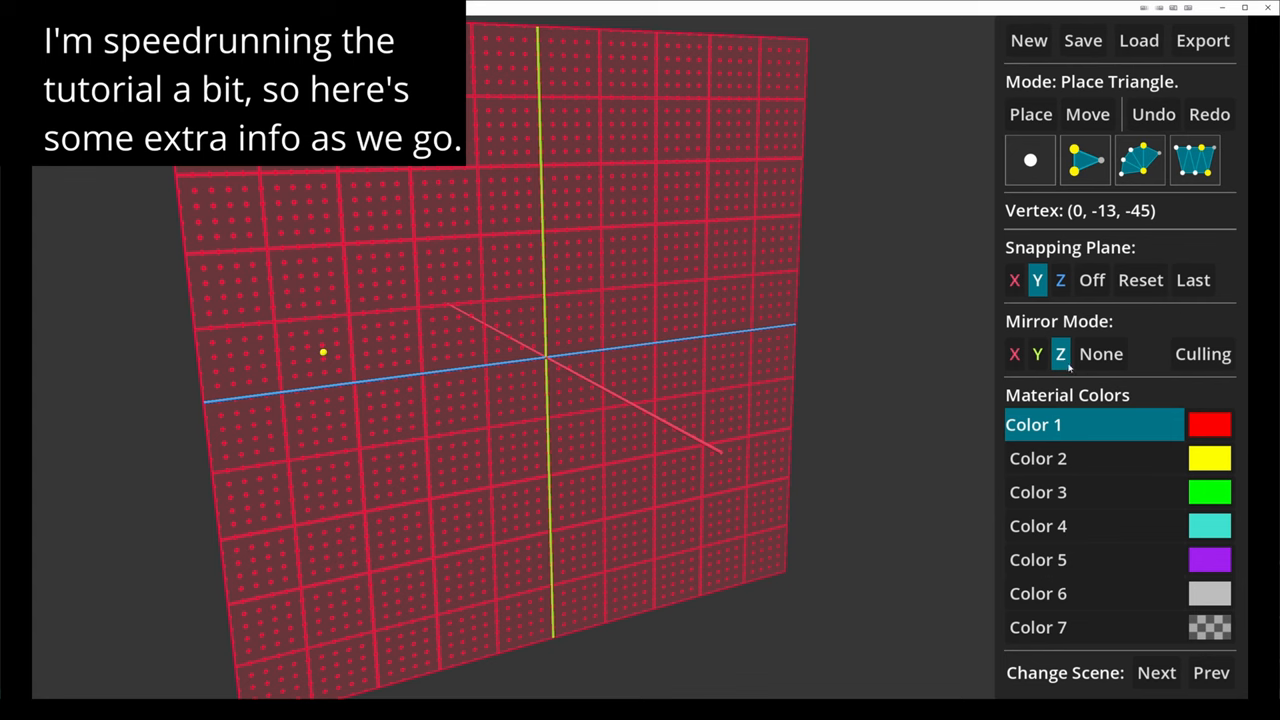
click(1014, 280)
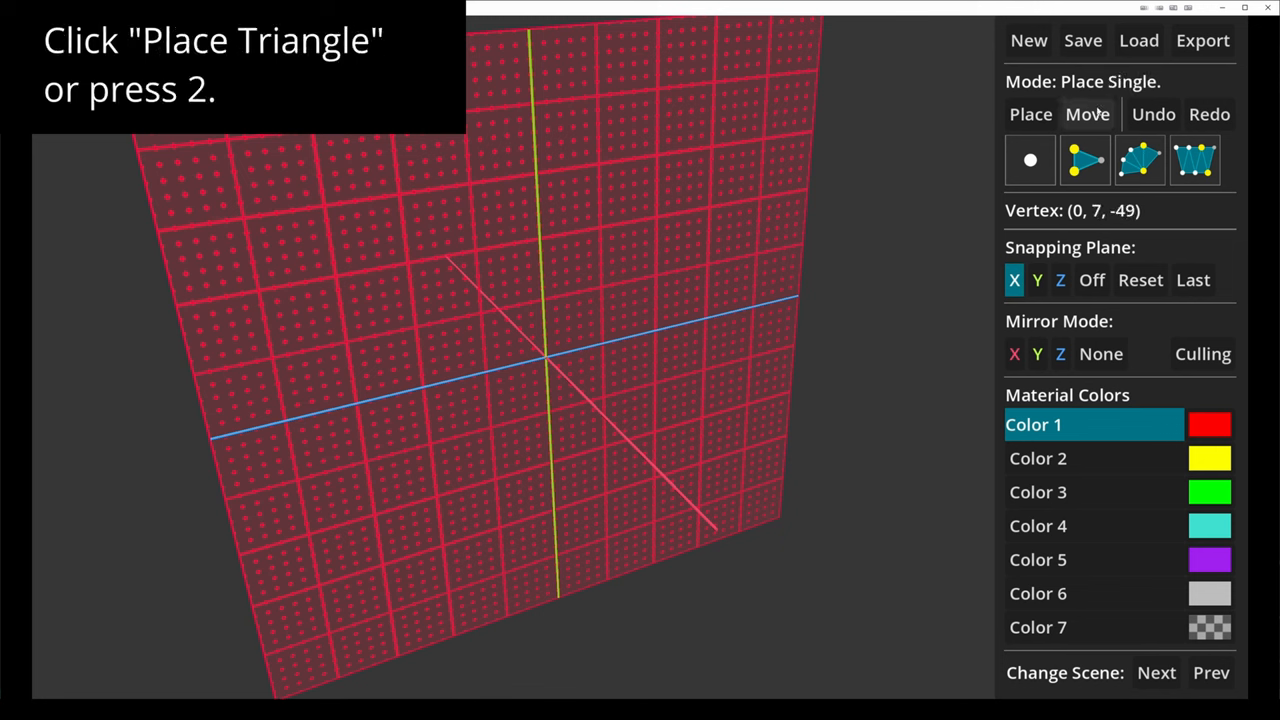
click(1085, 160)
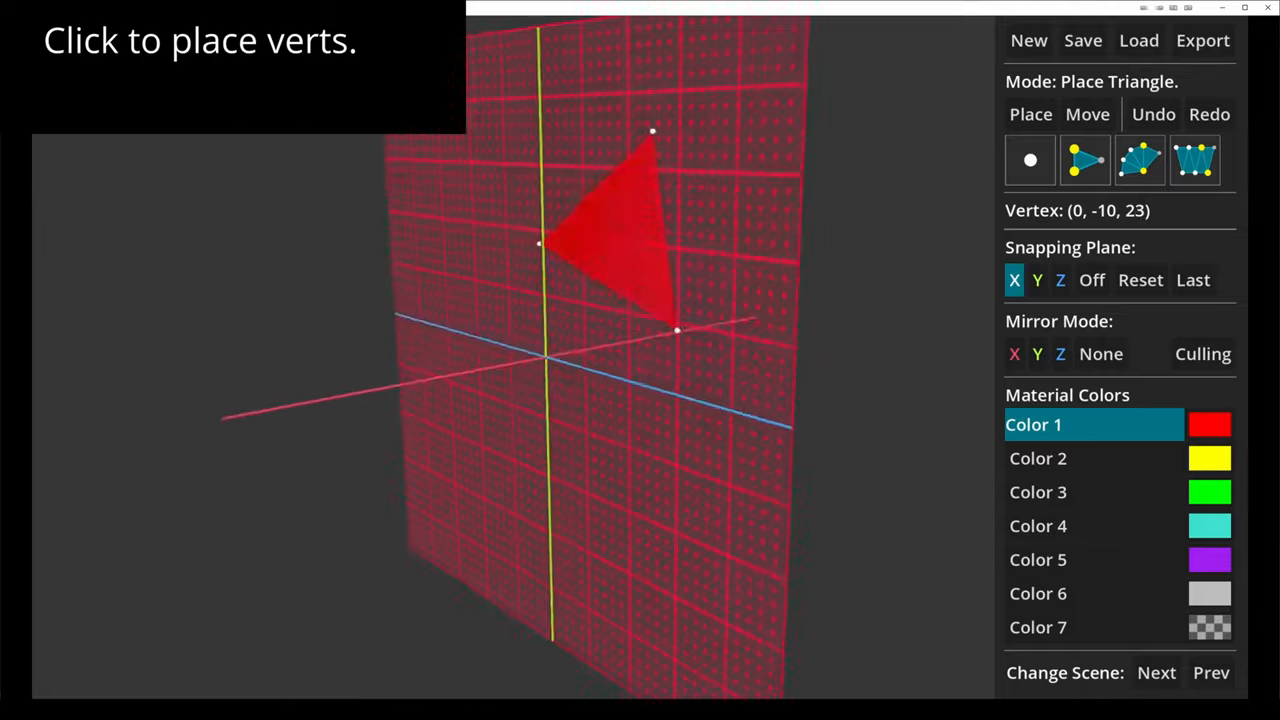
click(1030, 160)
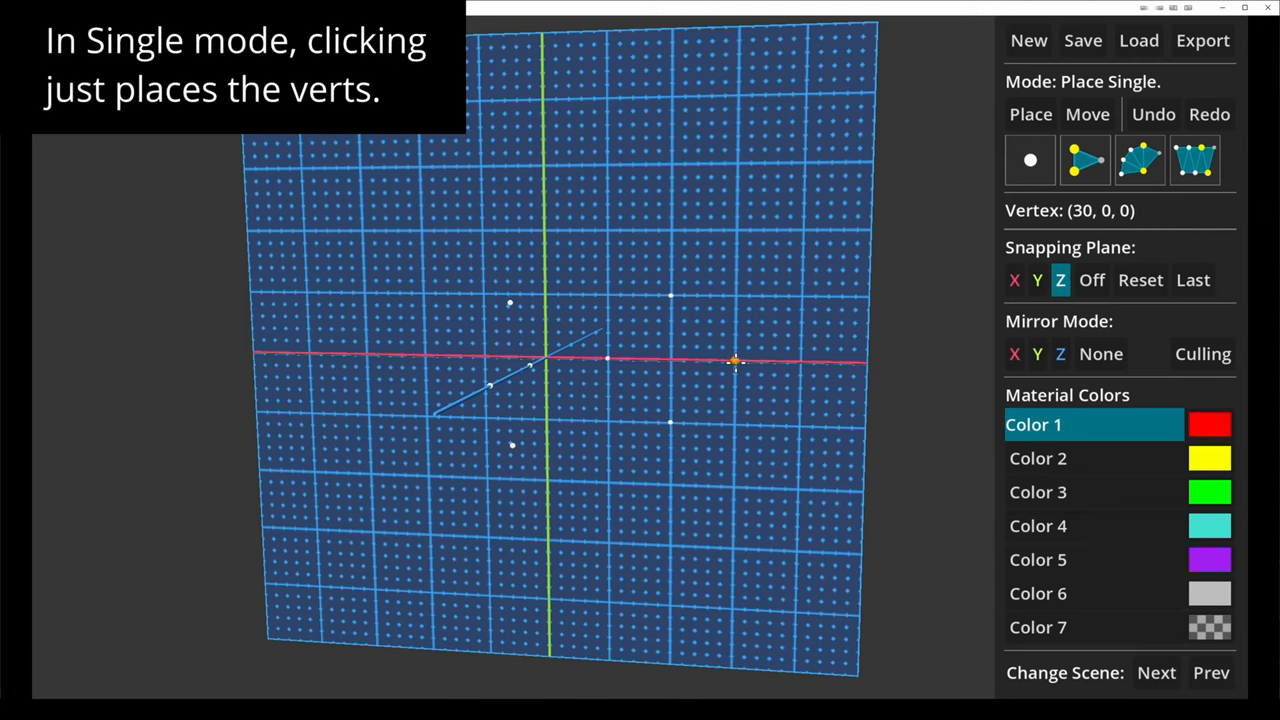
Add vertices on the Y plane, scroll it below them, and enter sequential placement.
click(1037, 280)
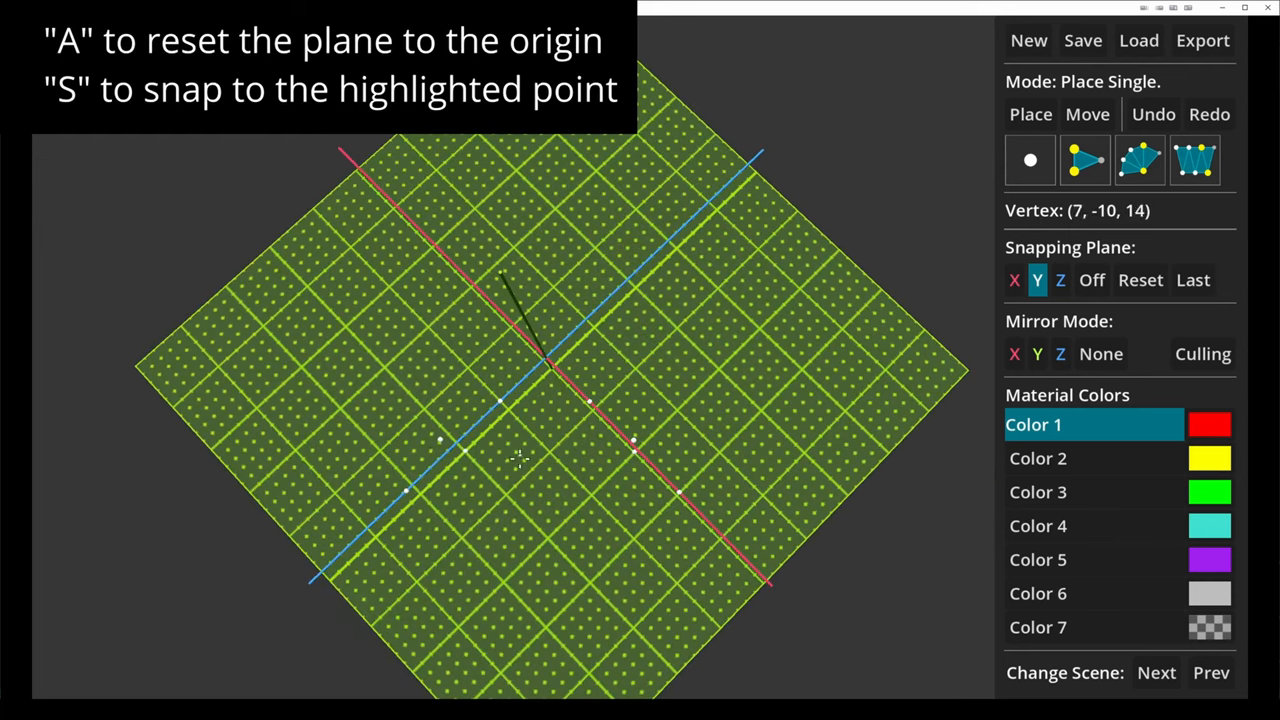
mouse_move(520, 478)
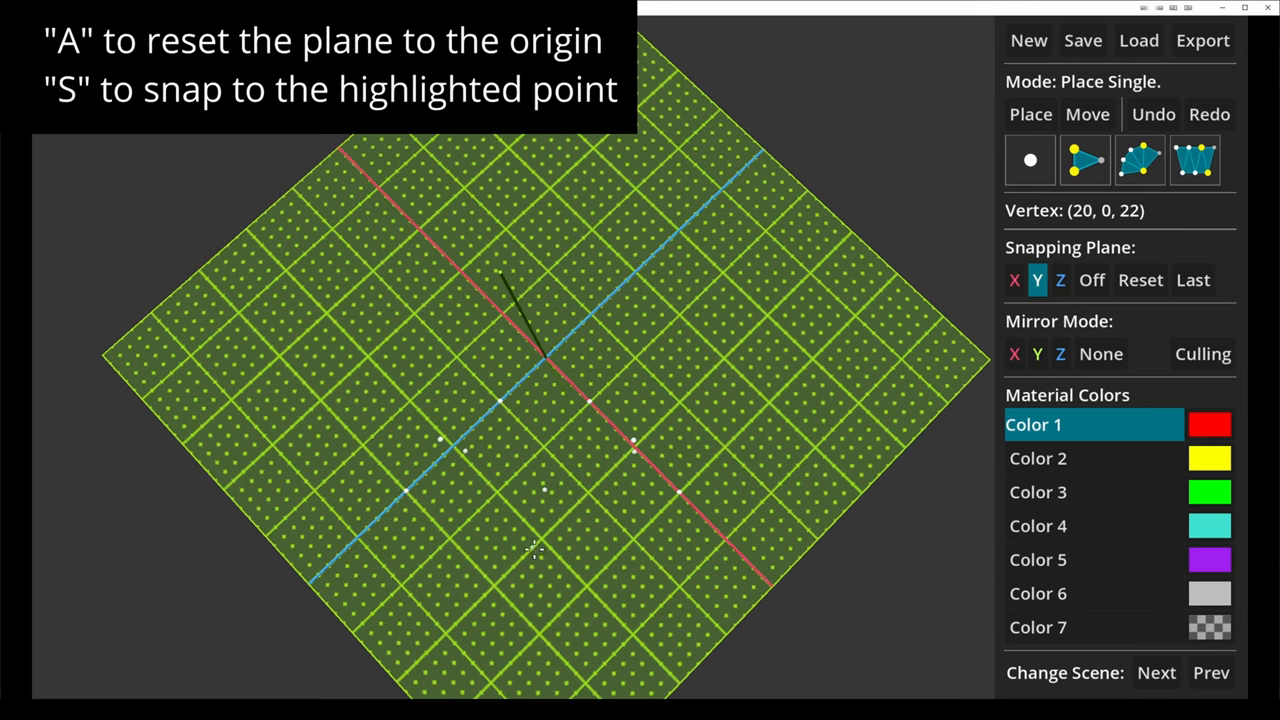
mouse_move(490, 398)
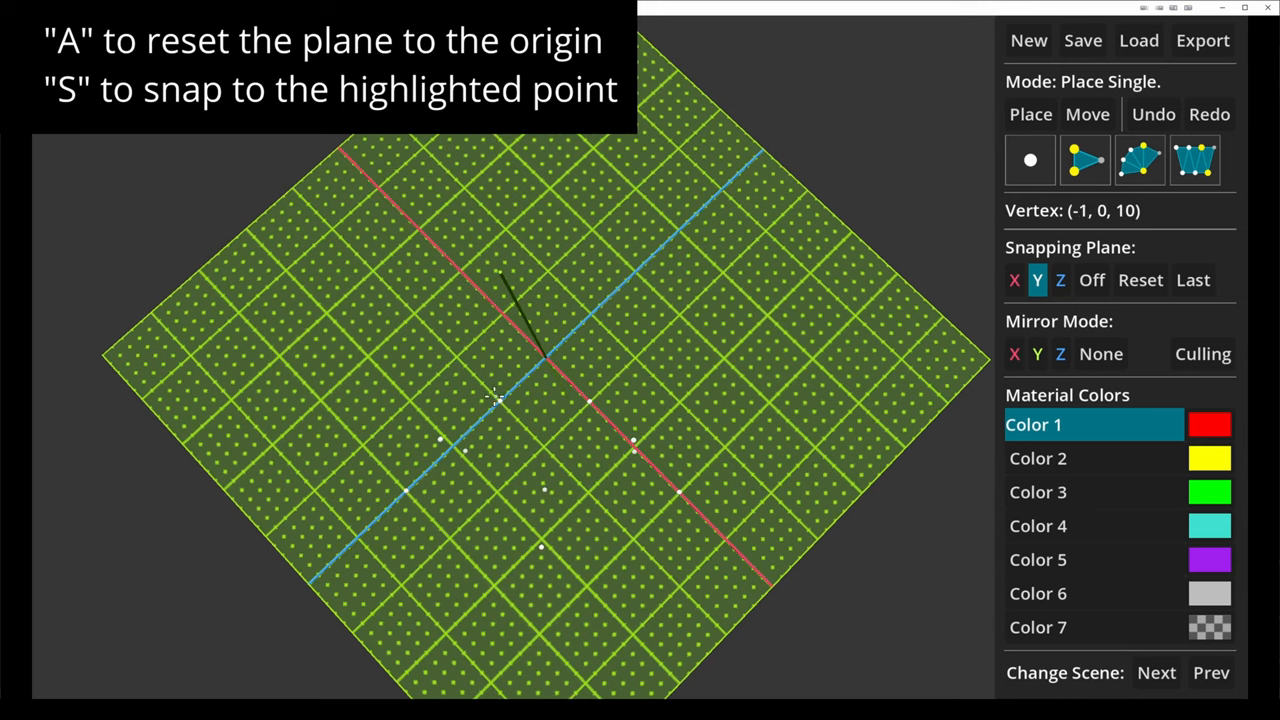
mouse_move(440, 445)
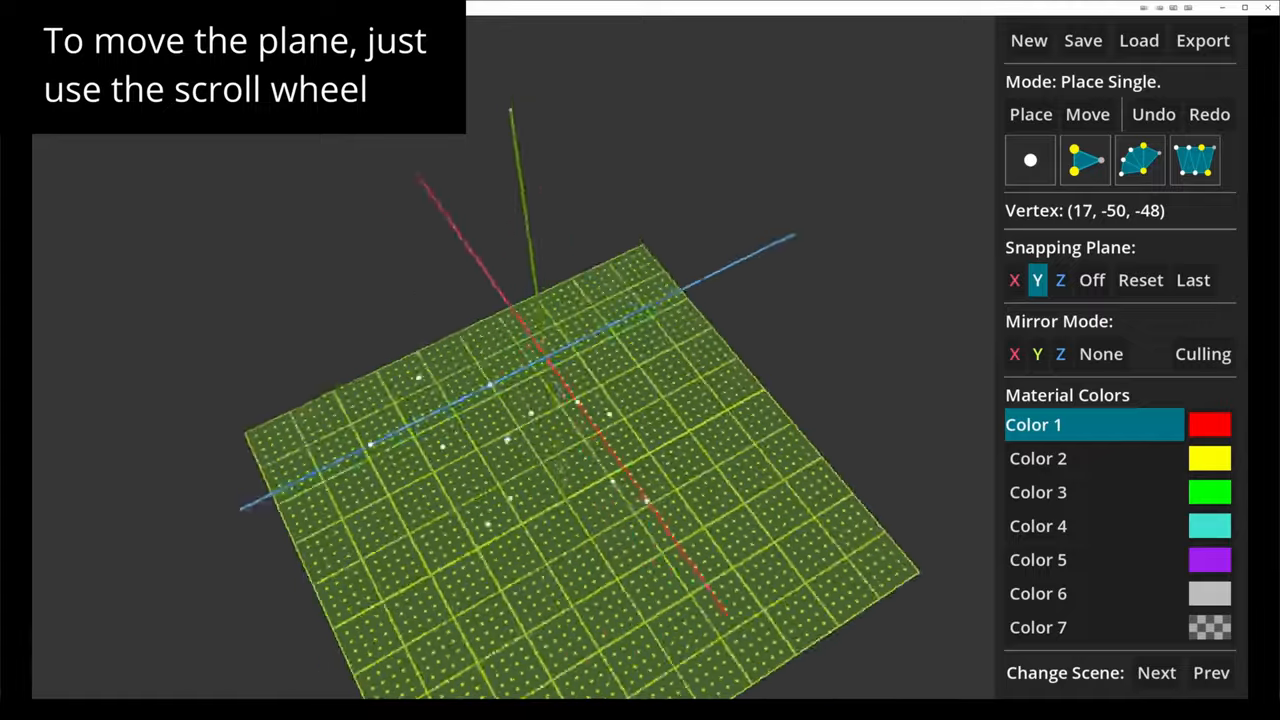
scroll(down, 3)
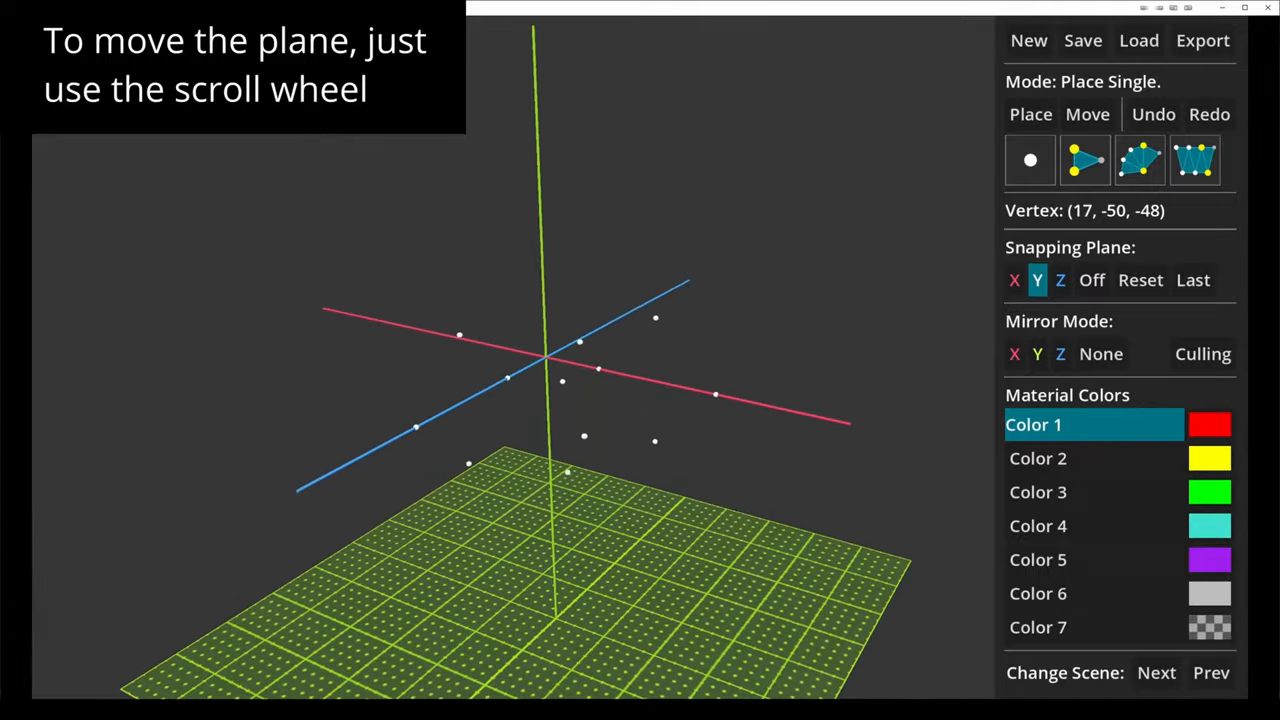
key(v)
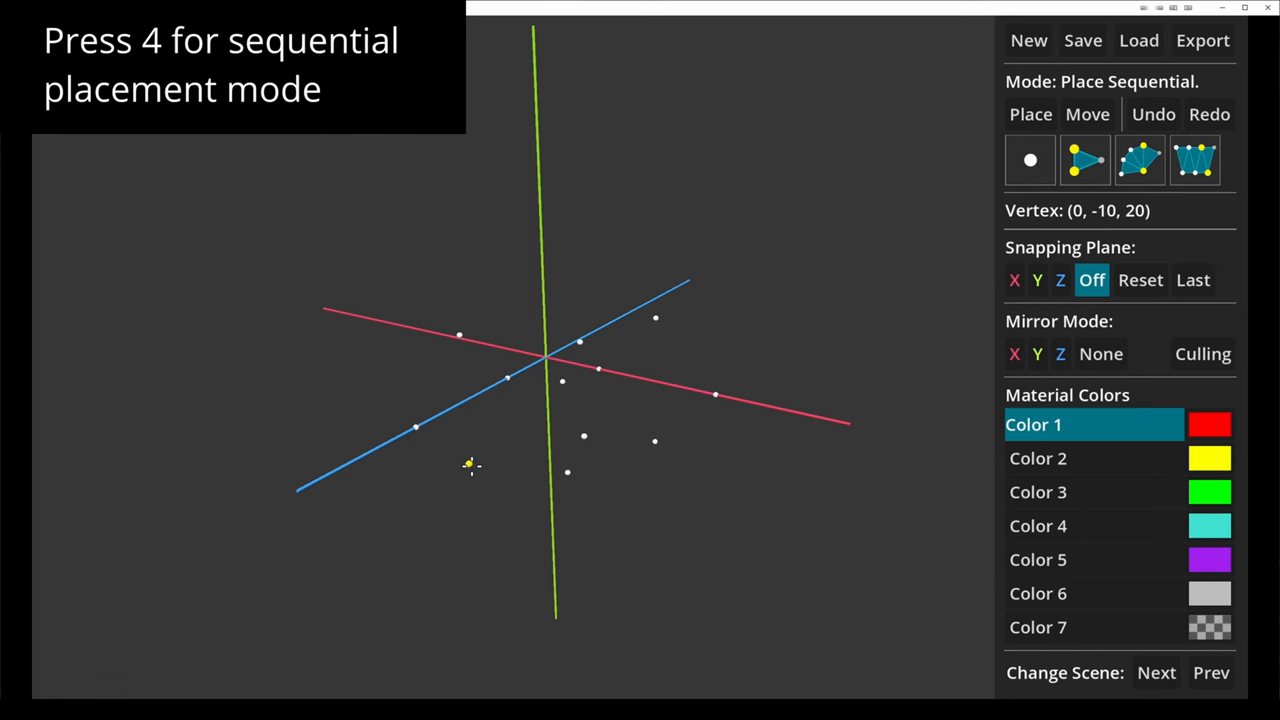
mouse_move(469, 466)
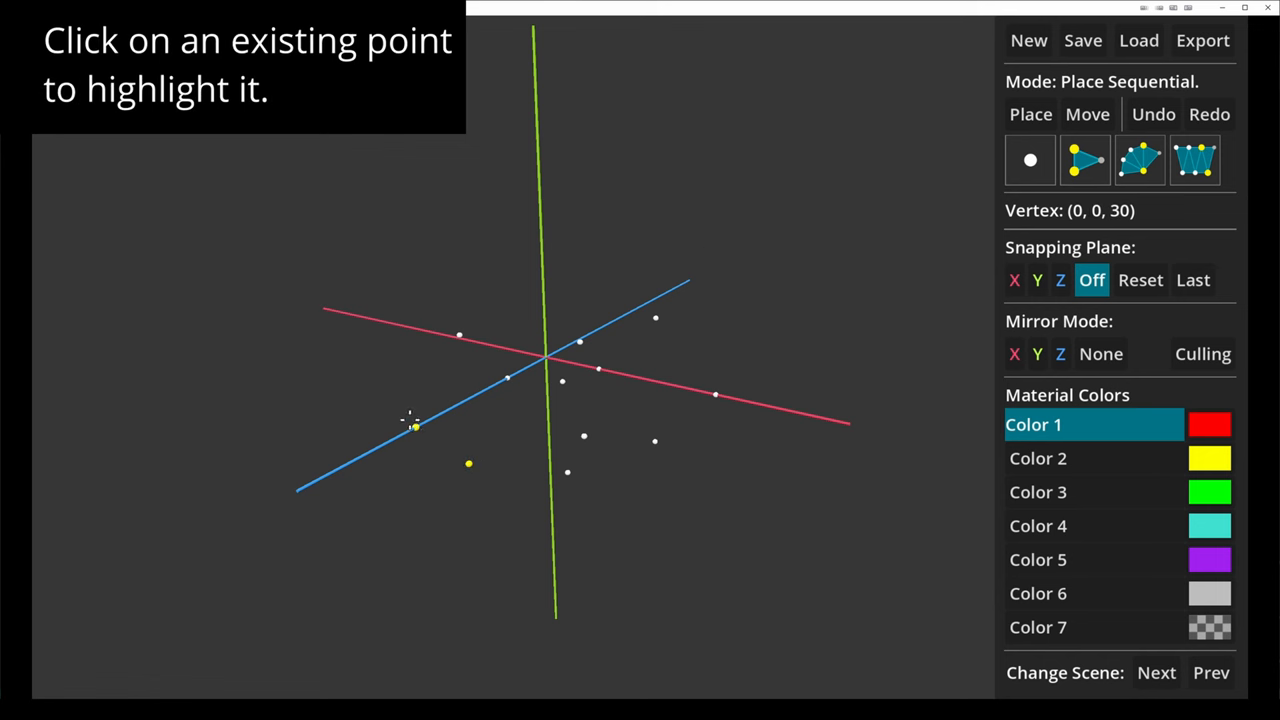
mouse_move(560, 472)
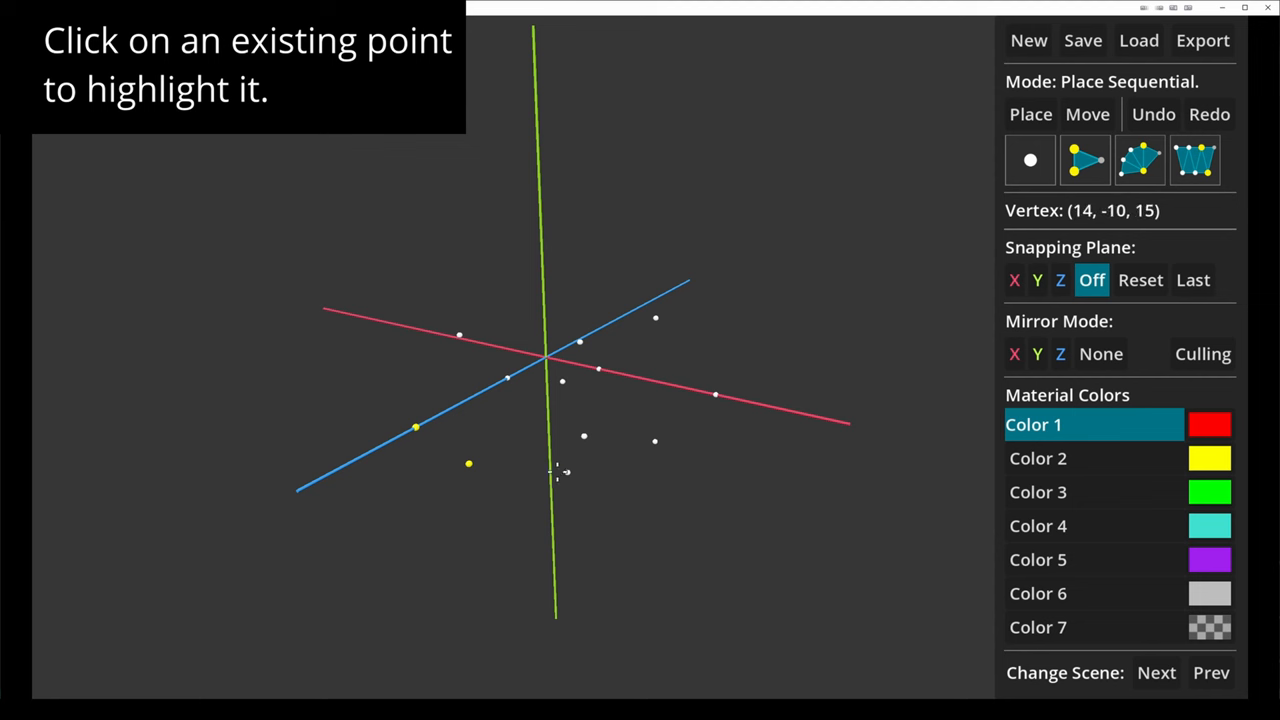
Build a test face strip, undo it, and enable mirroring on X, Y and Z.
click(565, 472)
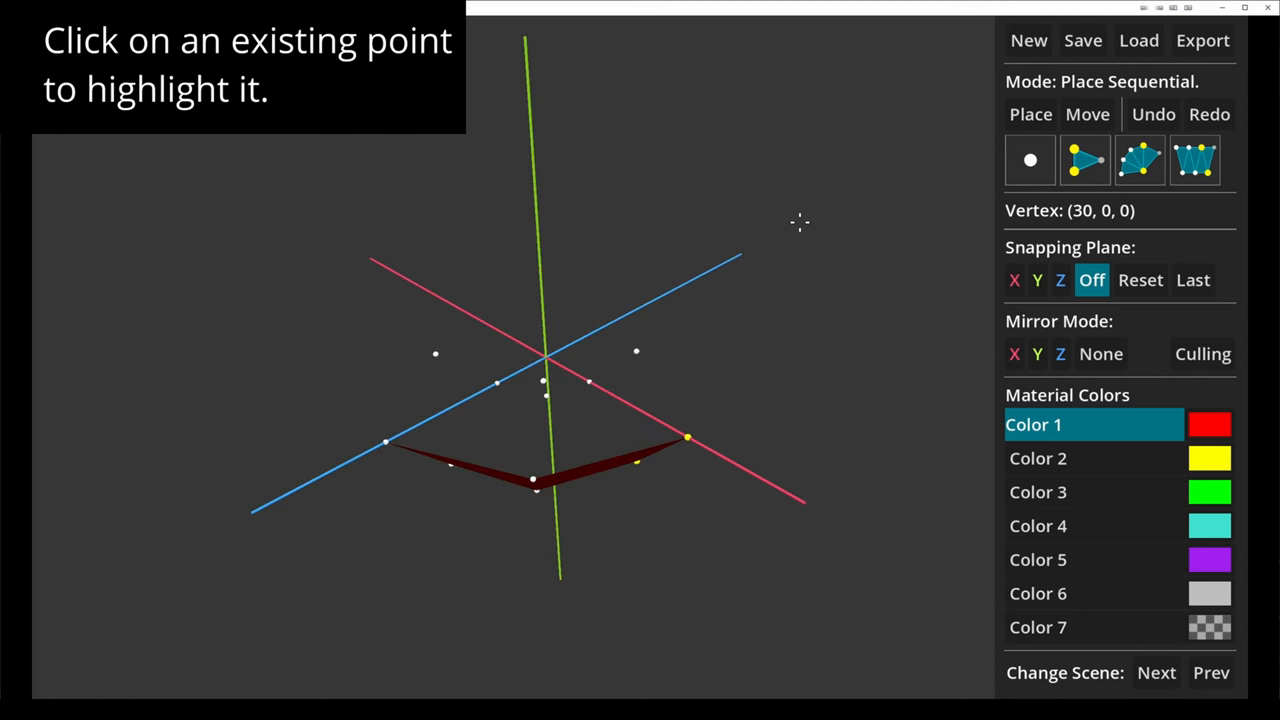
click(533, 480)
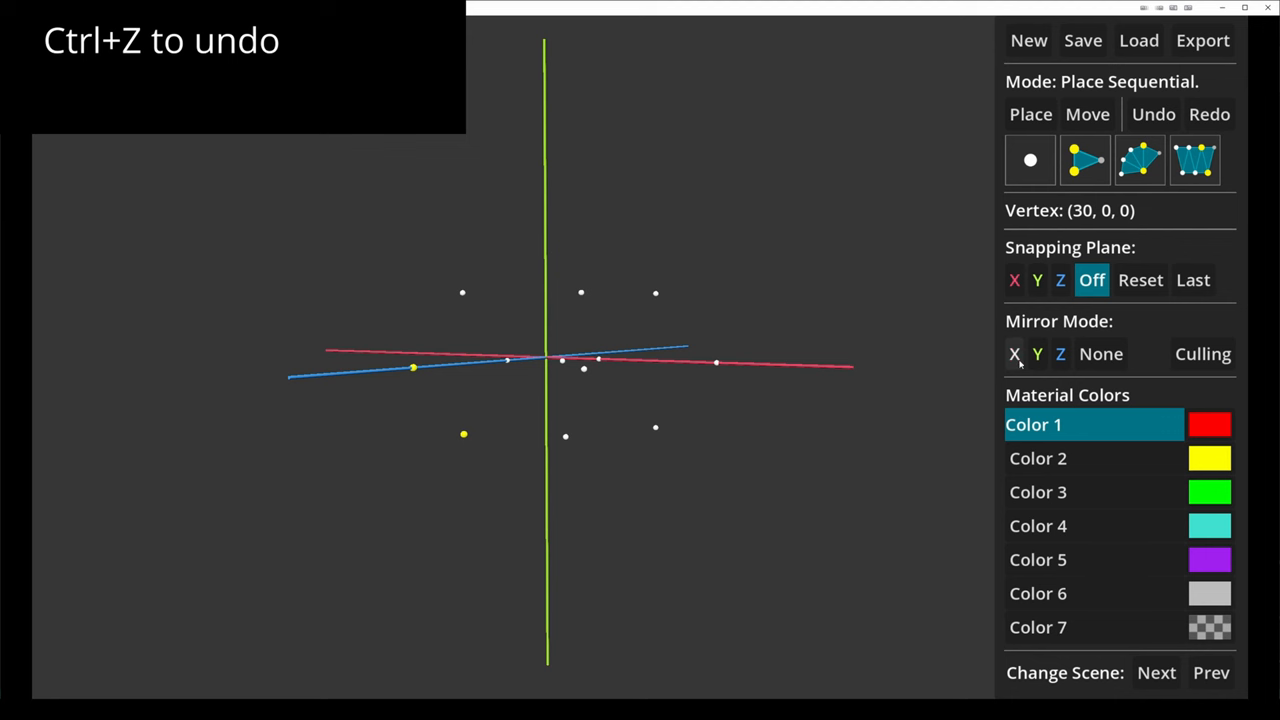
click(1014, 354)
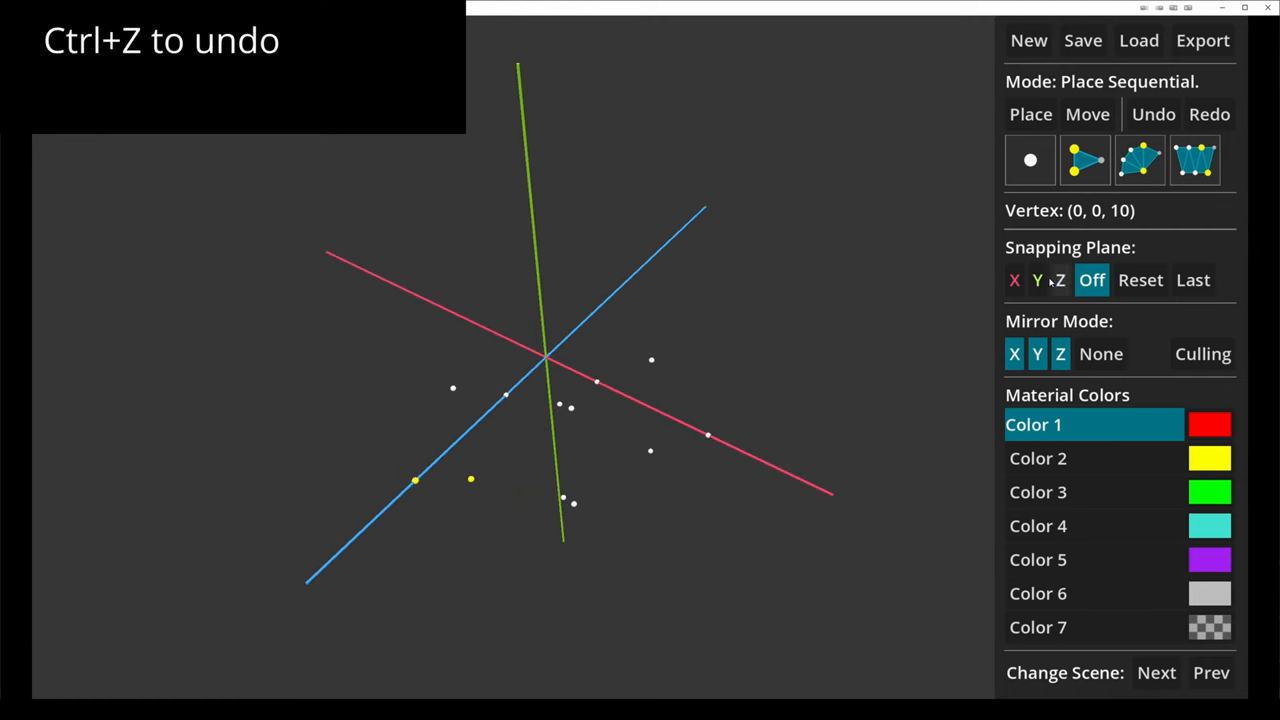
Disable Y-axis mirroring and drag across vertices to fill the ring's faces.
click(1037, 353)
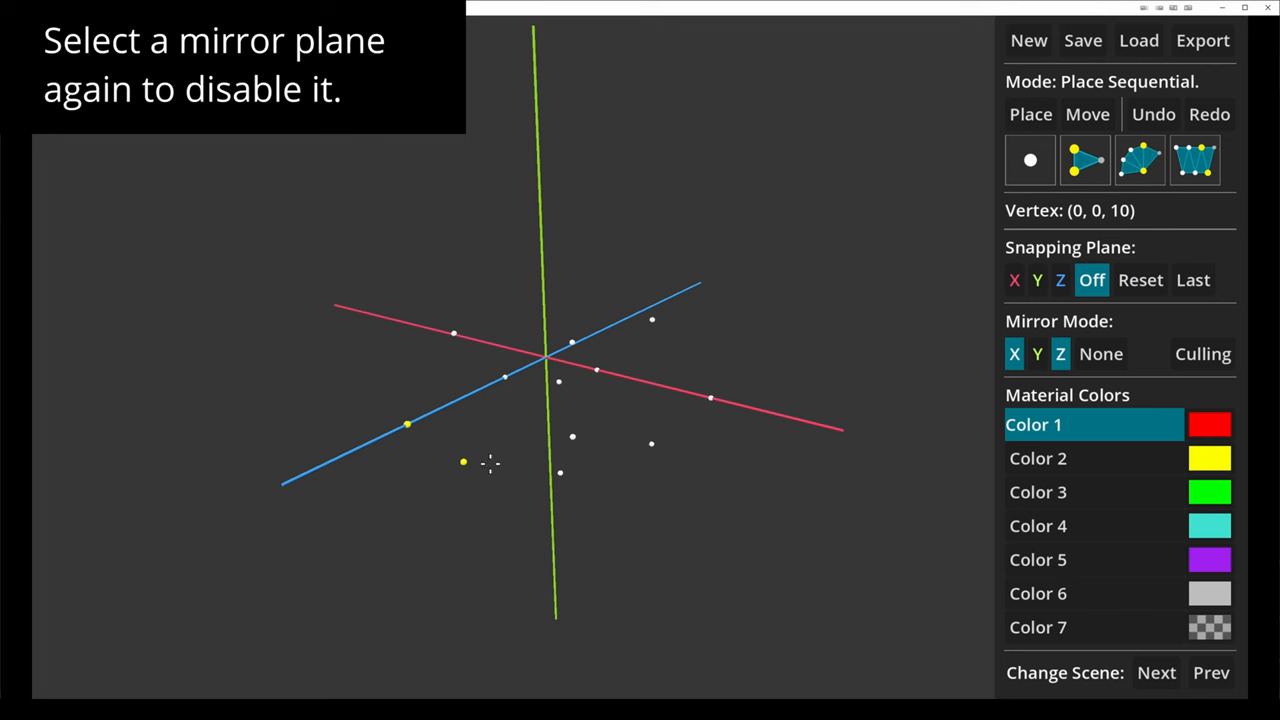
drag(490, 465, 345, 310)
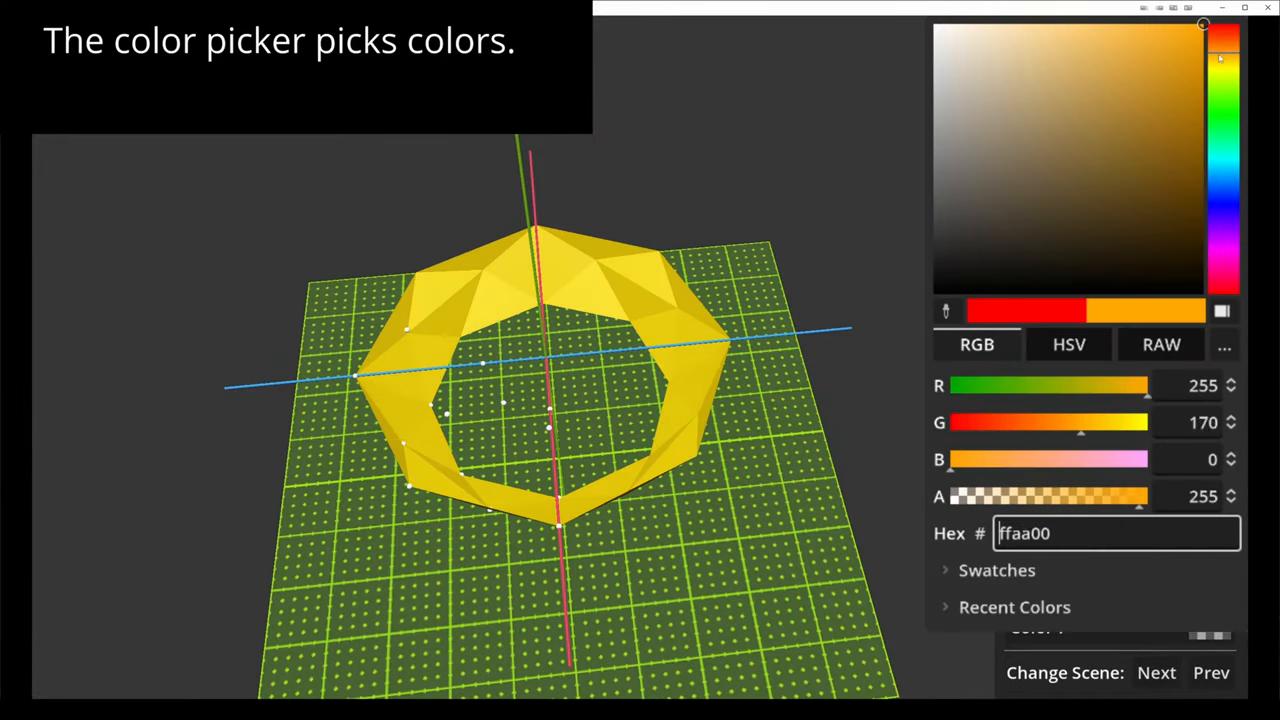
Set Color 1 to tan hex e3aa66 and close the picker.
click(1081, 53)
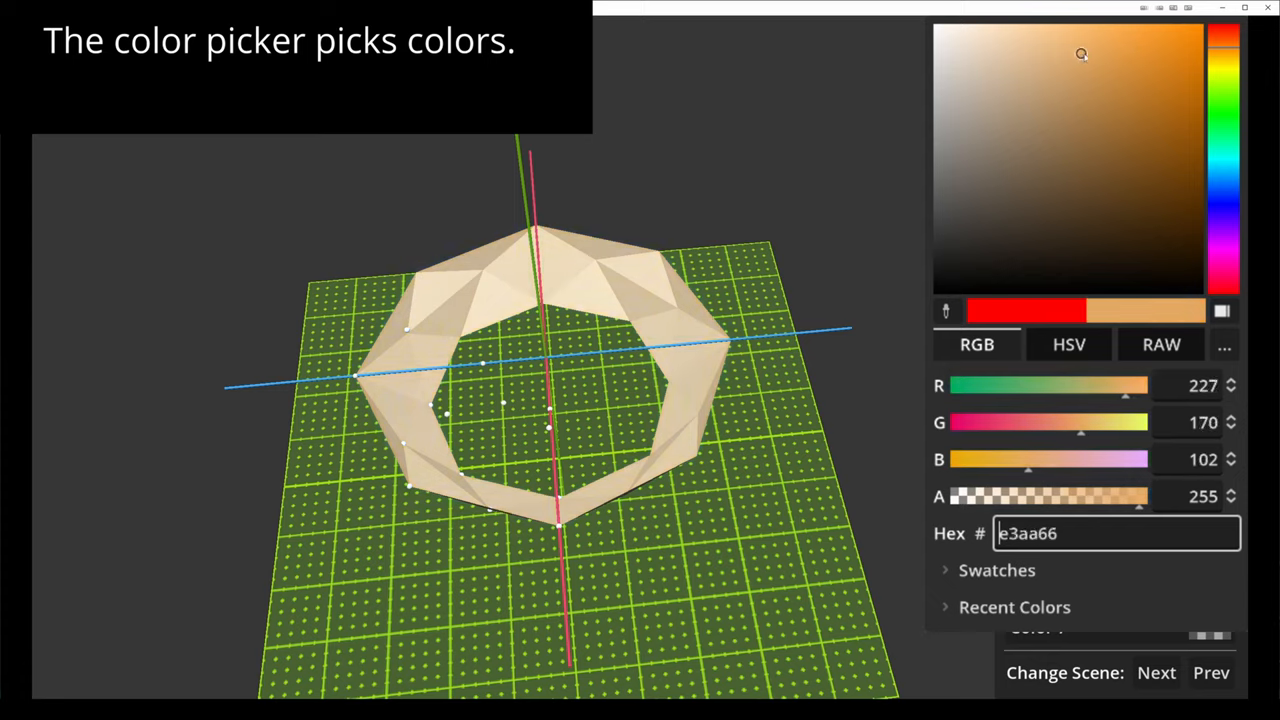
click(1159, 56)
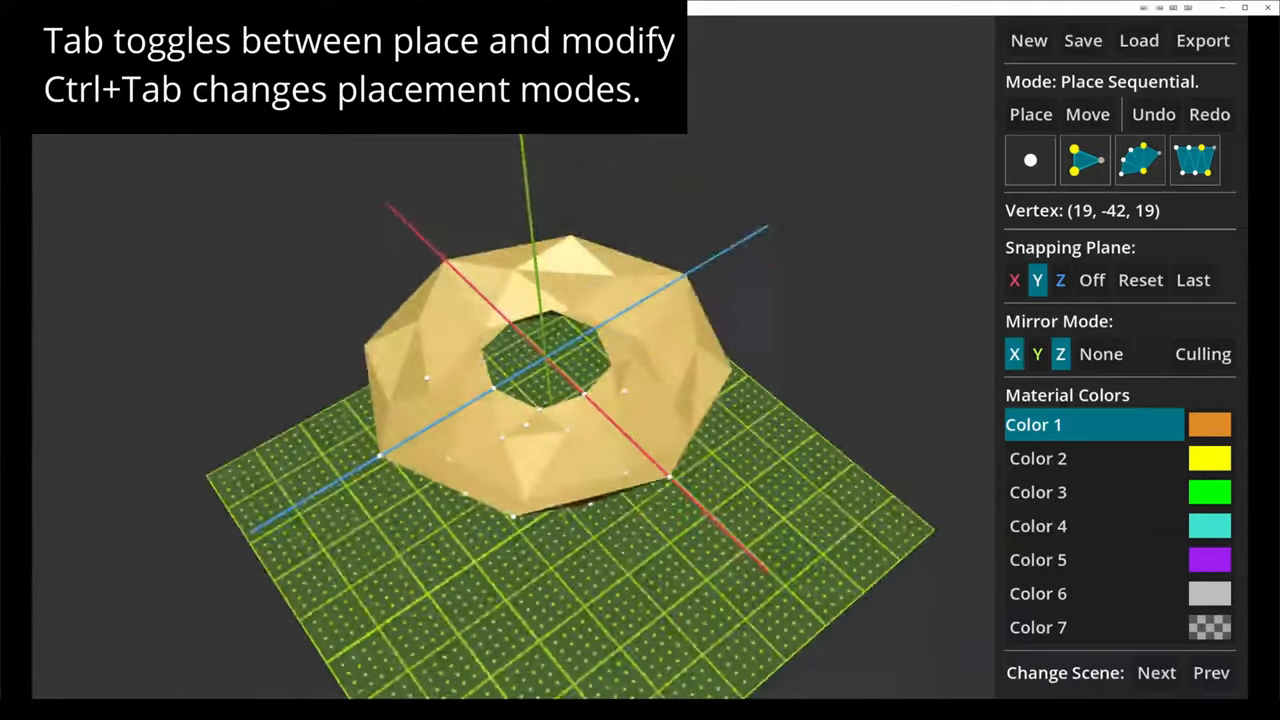
Switch to Modify mode and select a point on the donut.
key(Tab)
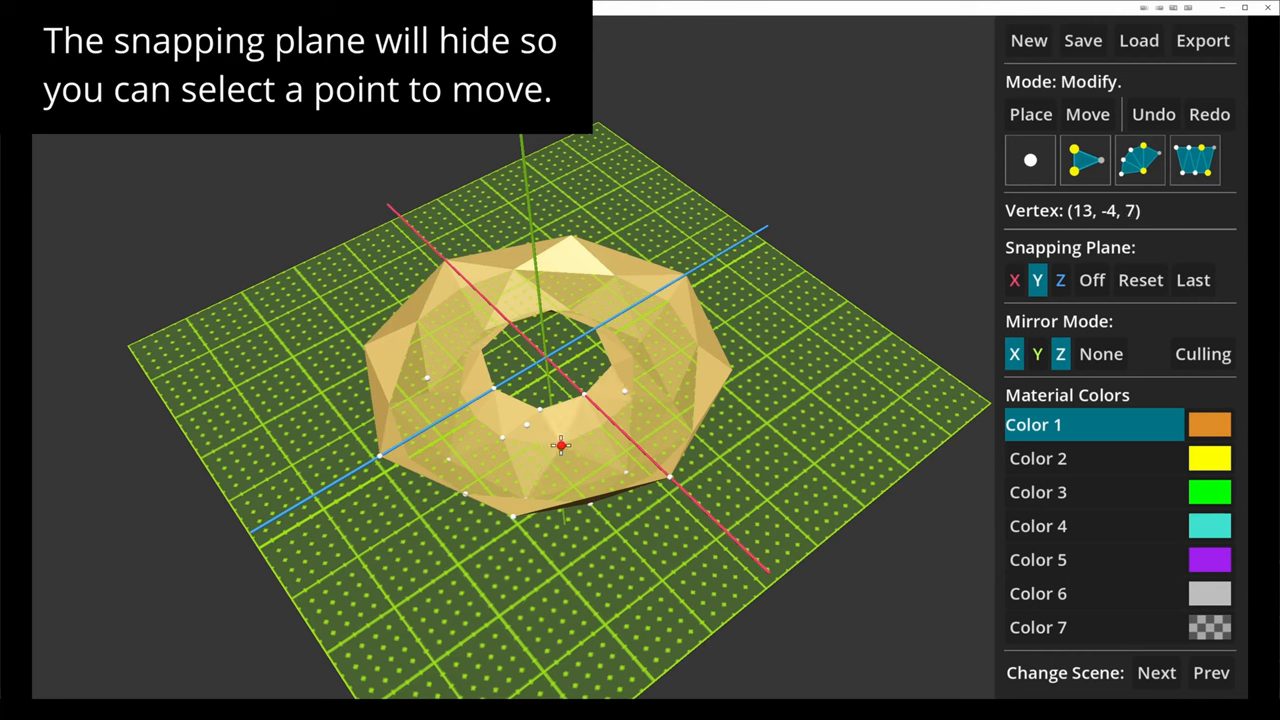
click(510, 437)
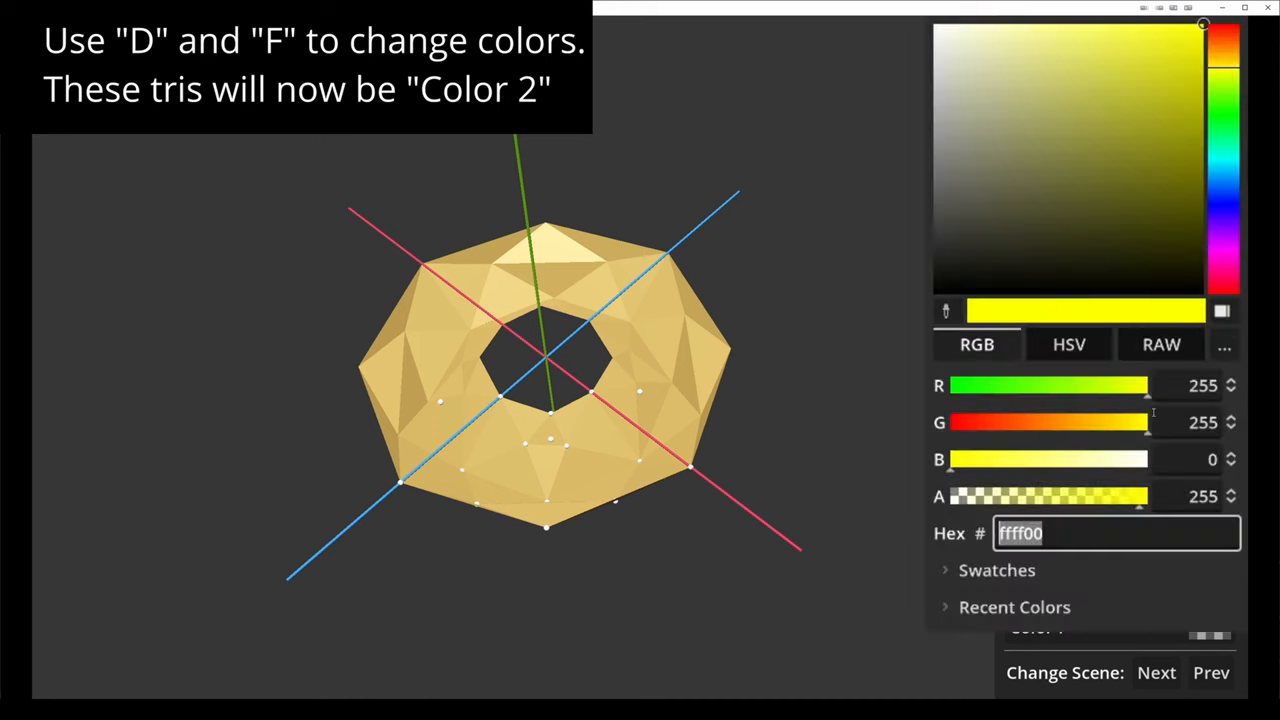
Set Color 2 to a dark shade and return to sequential placement on top triangles.
click(1052, 233)
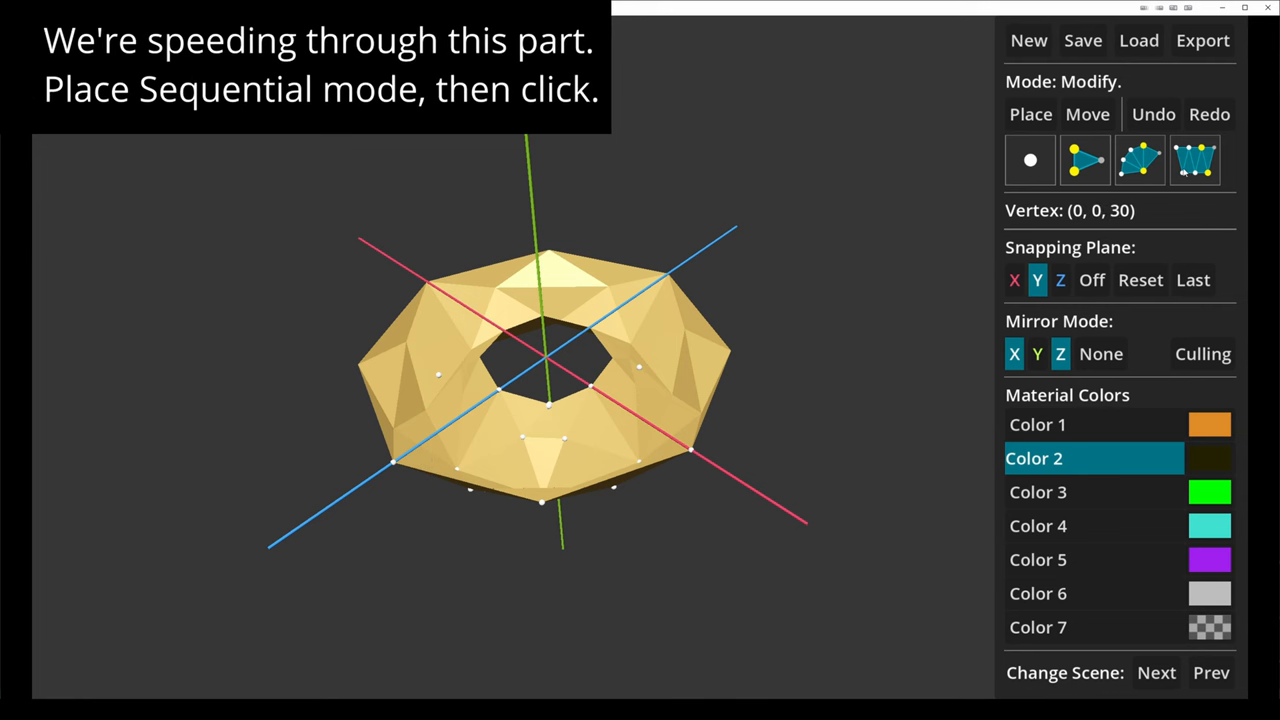
click(1031, 114)
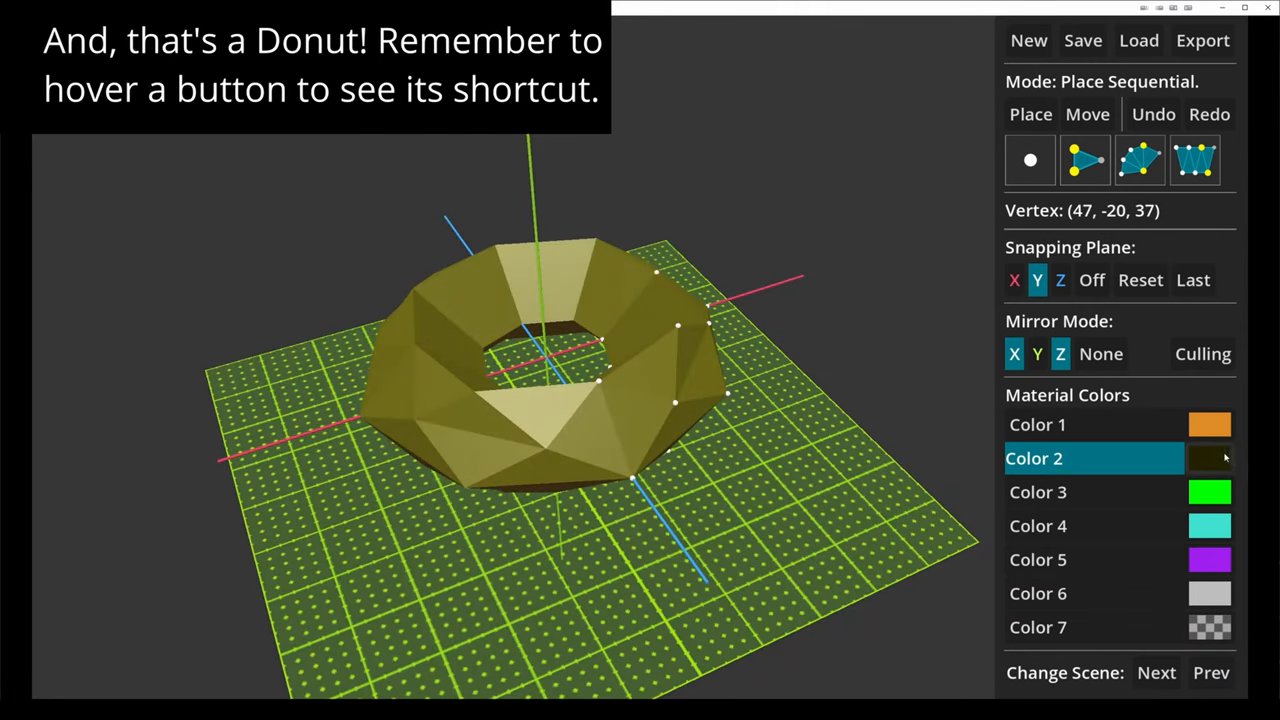
Pick a pink shade for Color 2 and close the picker.
click(1210, 458)
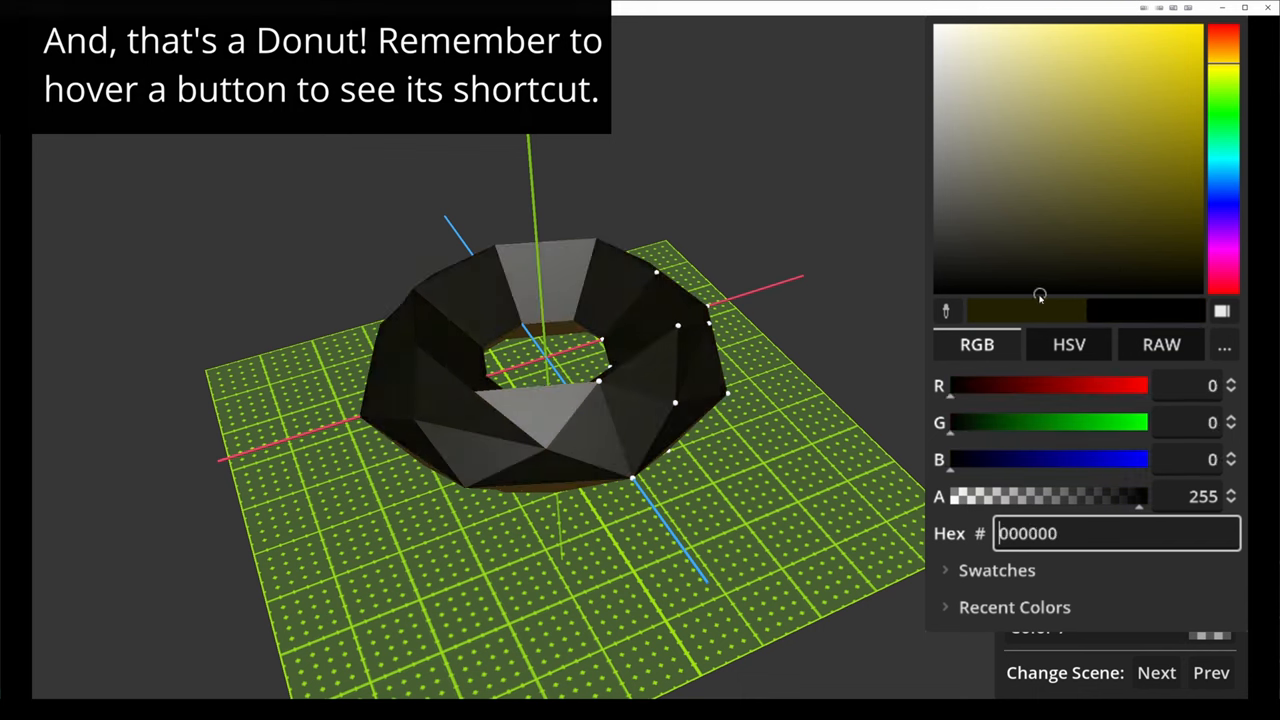
click(1179, 254)
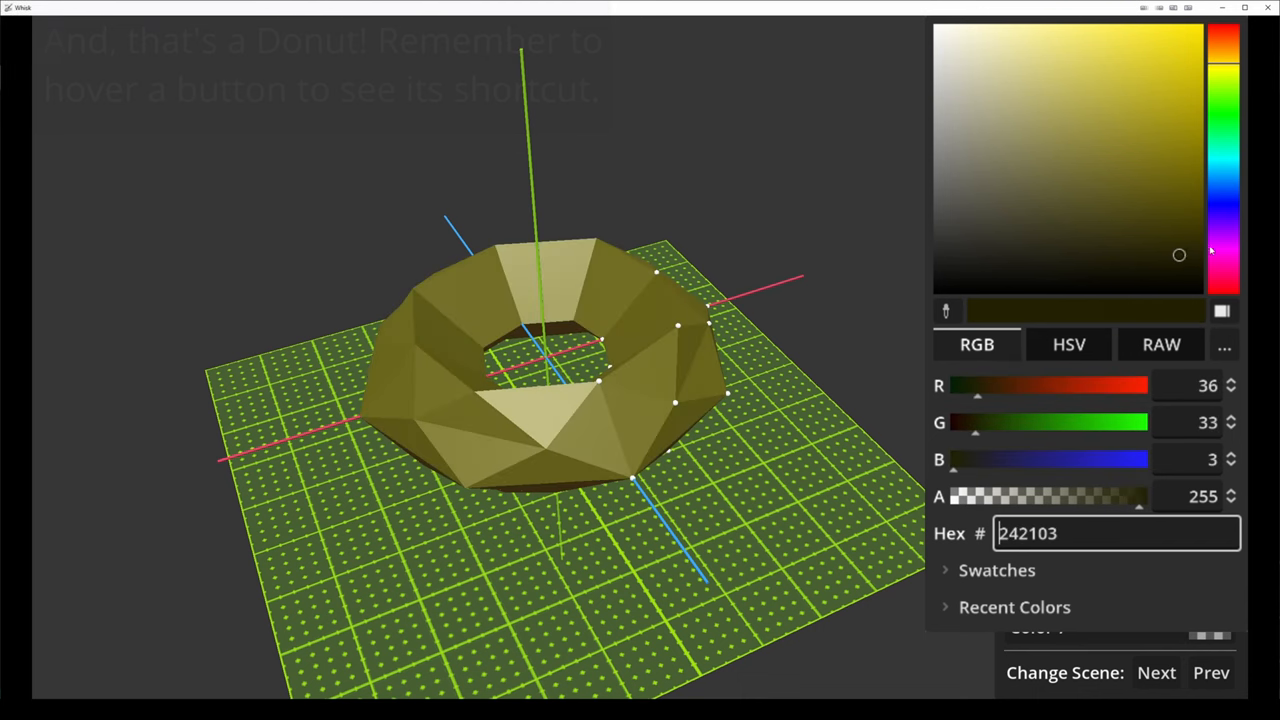
click(1115, 186)
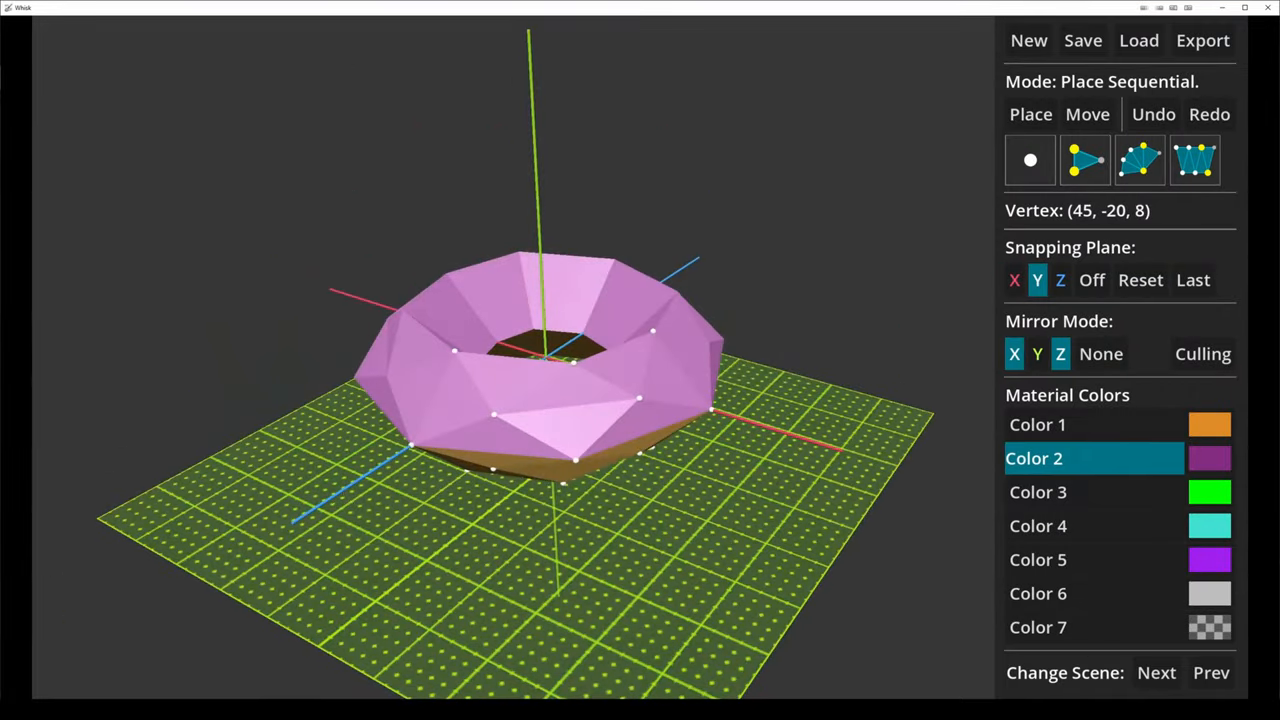
click(1100, 354)
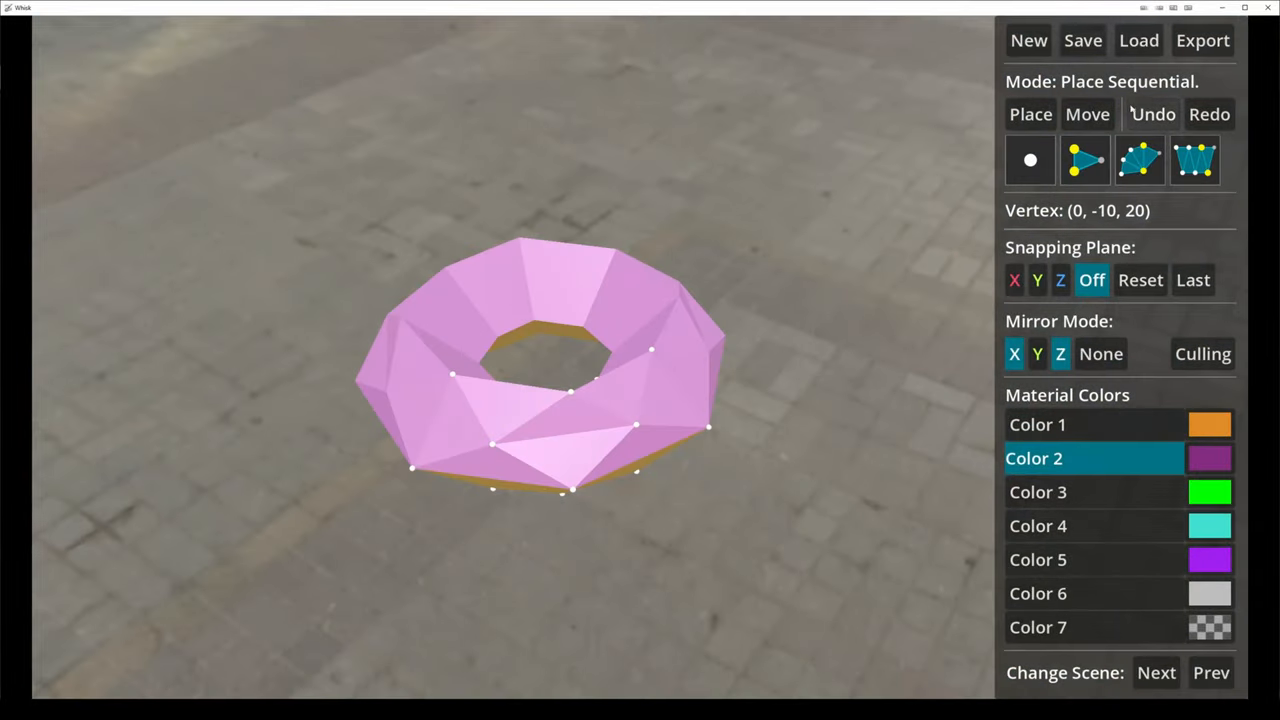
Export the donut as happy_donut.glb.
click(1082, 40)
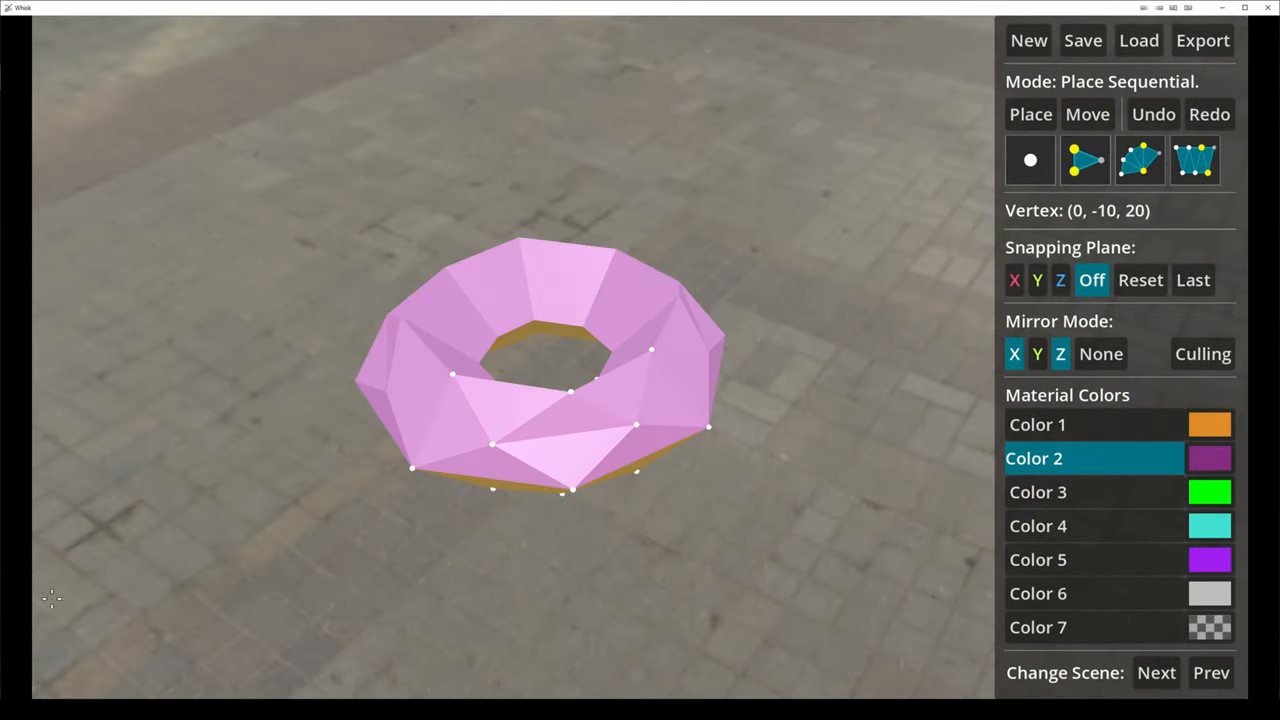
click(1083, 40)
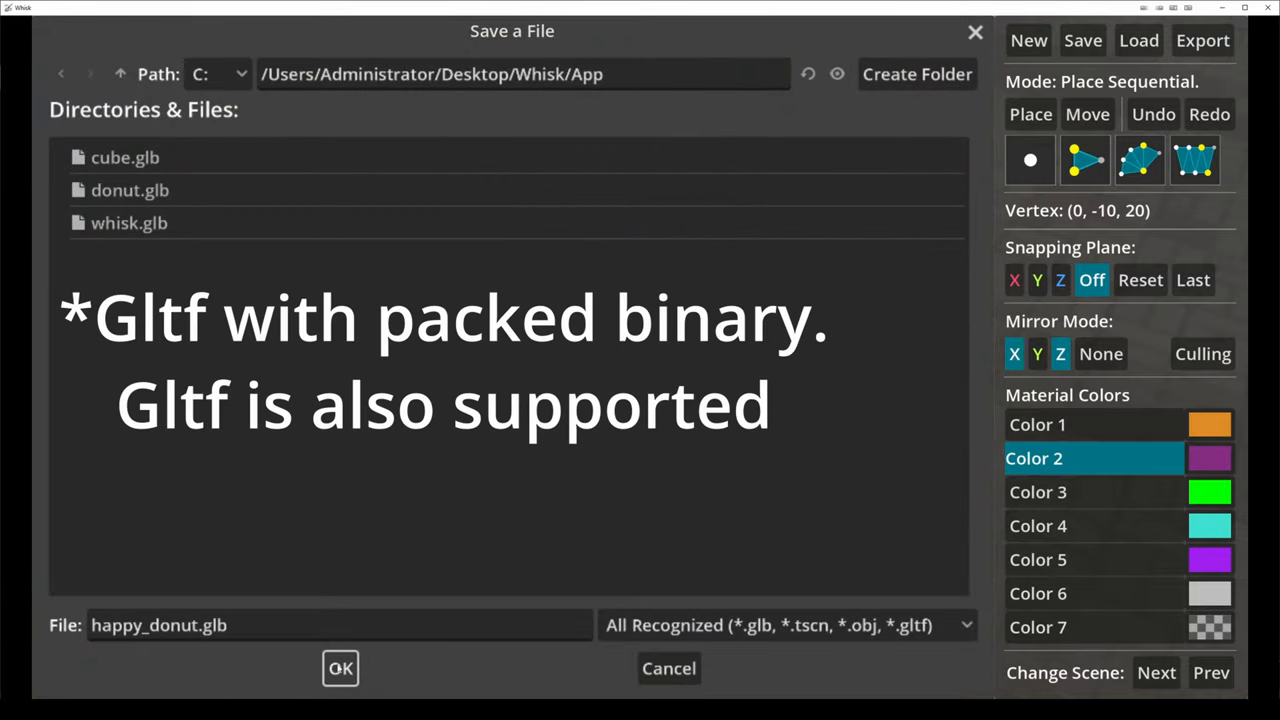
click(340, 668)
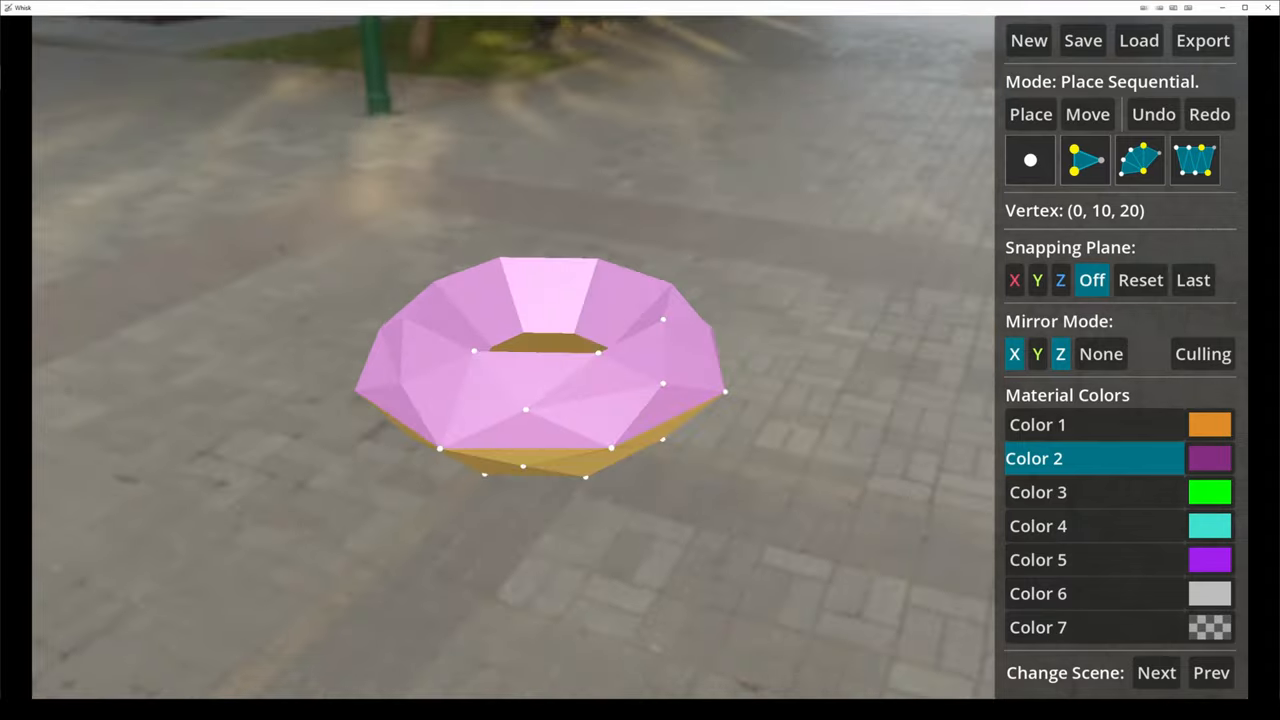
mouse_move(890, 156)
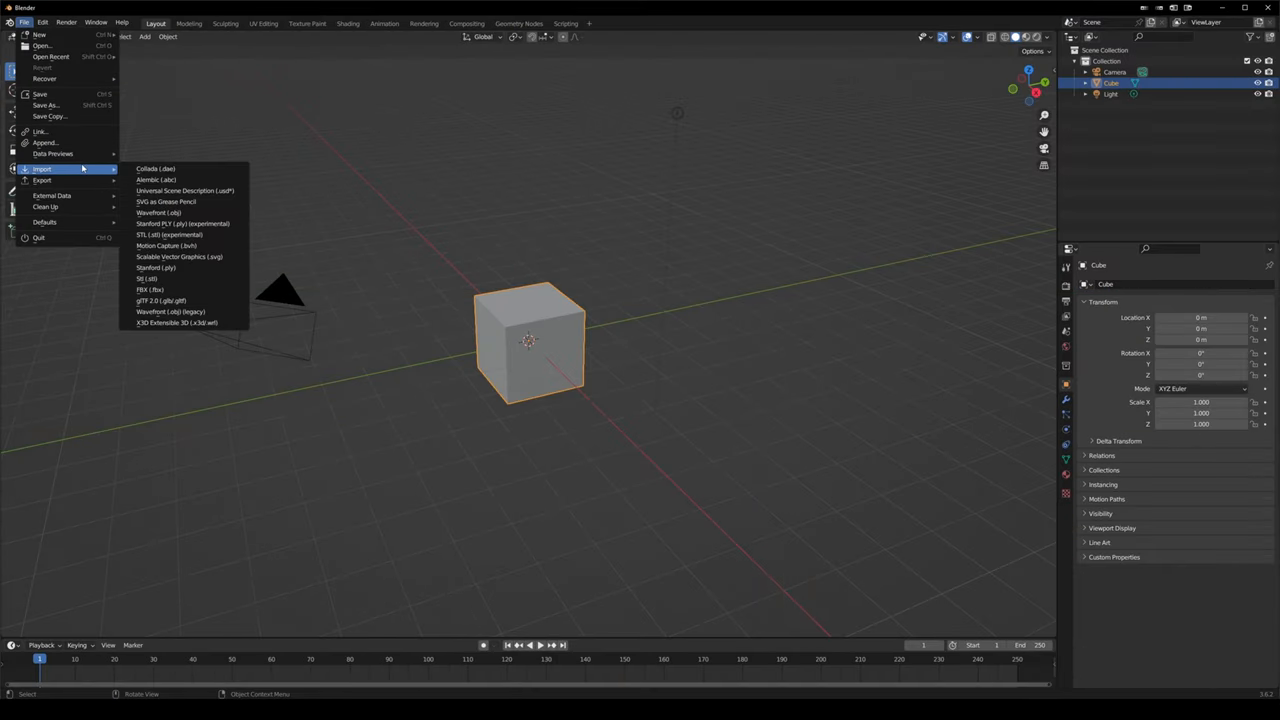
mouse_move(180, 257)
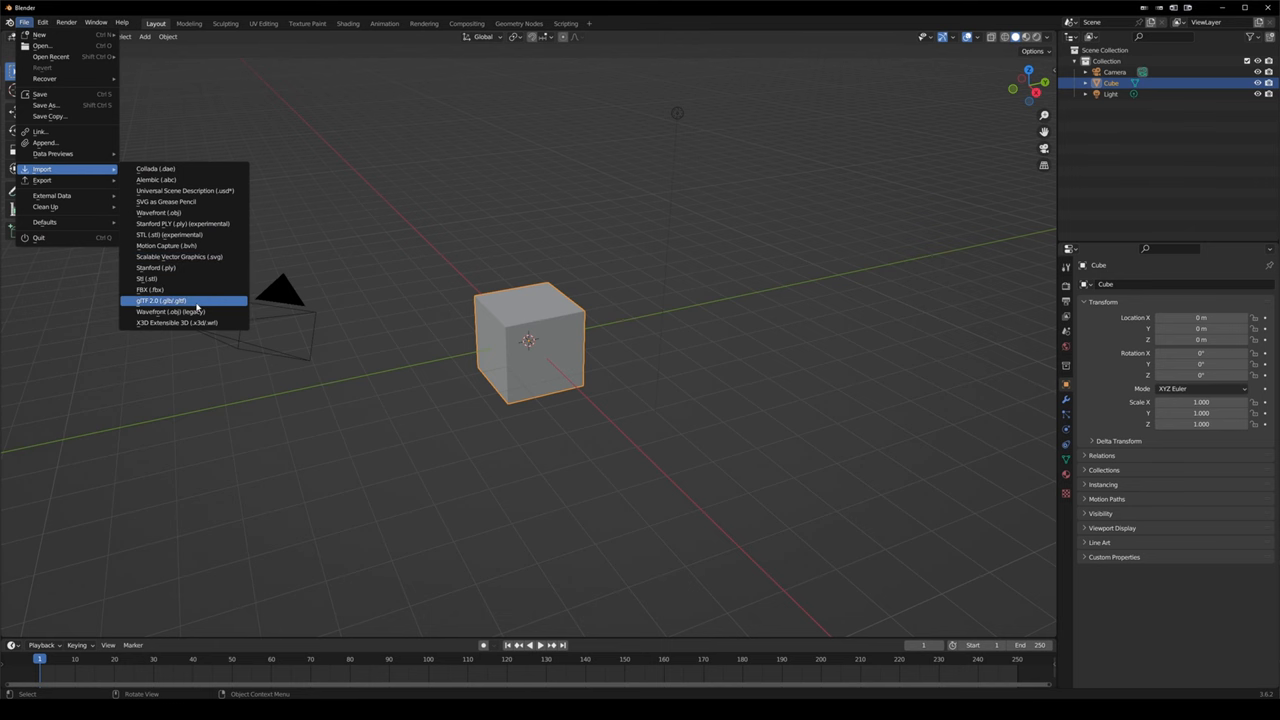
Import happy_donut.glb via glTF 2.0 import and orbit the view to inspect the donut.
click(160, 300)
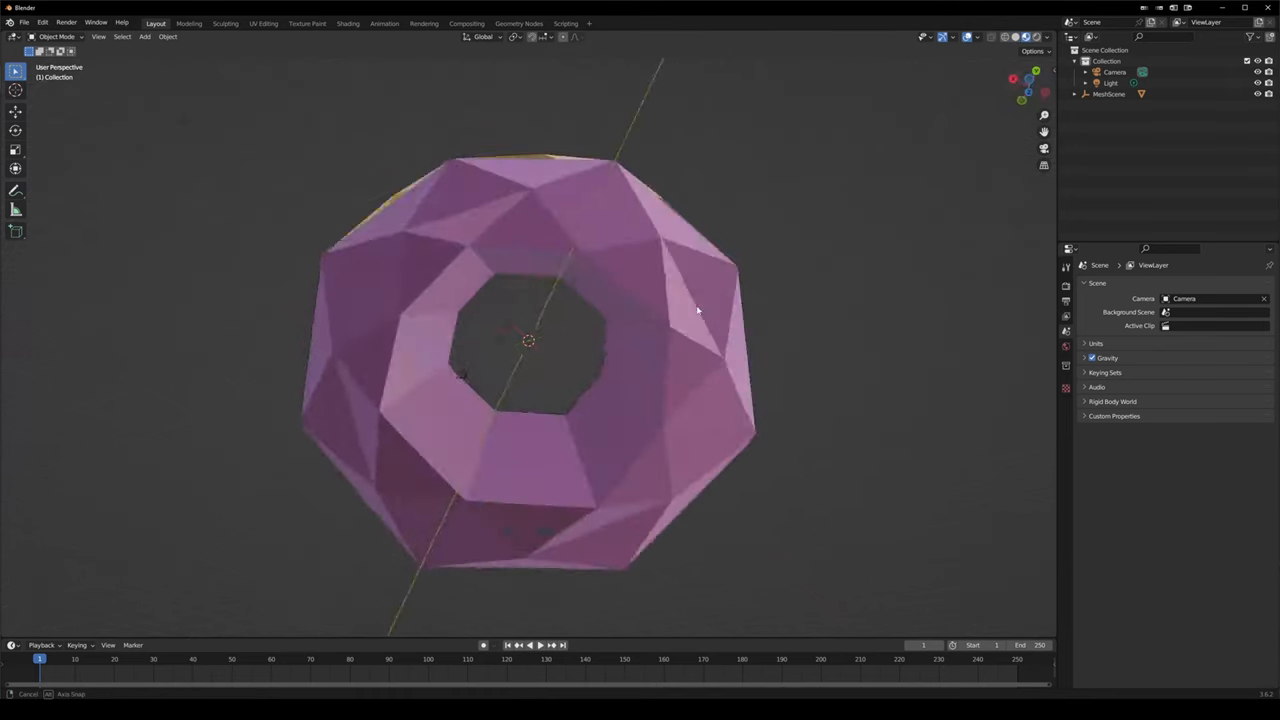
drag(697, 310, 558, 500)
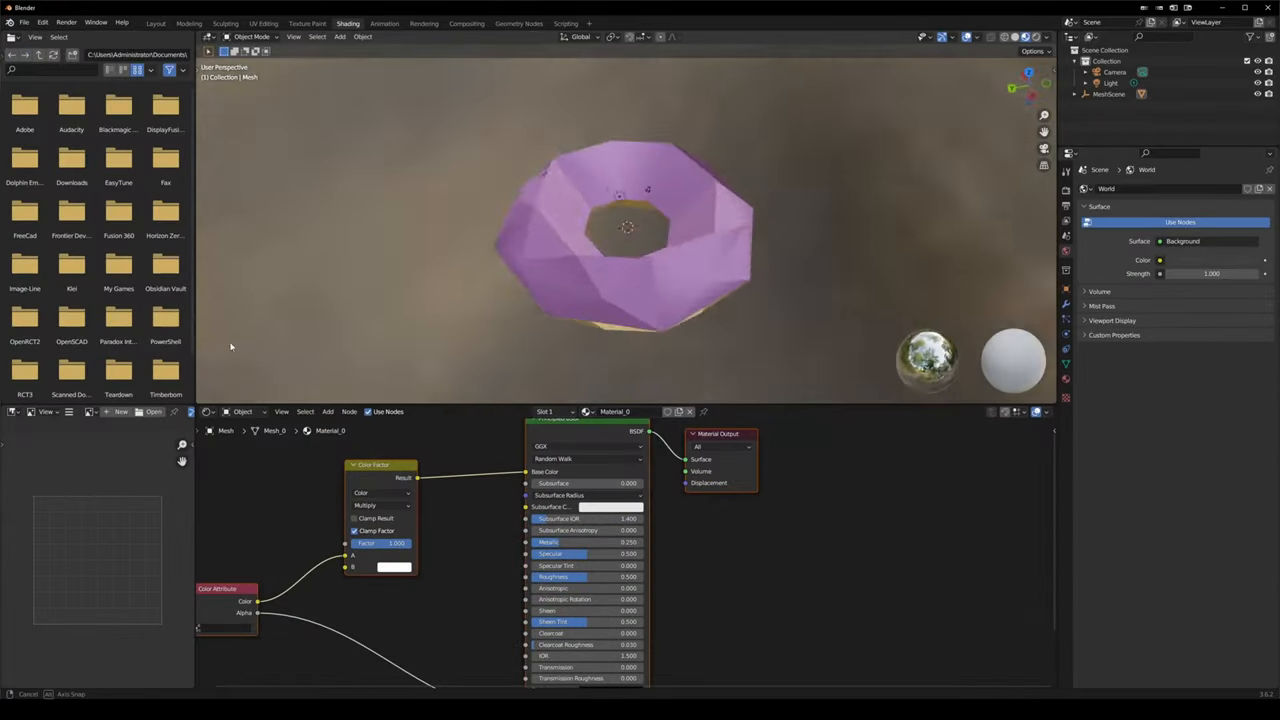
drag(620, 240, 615, 200)
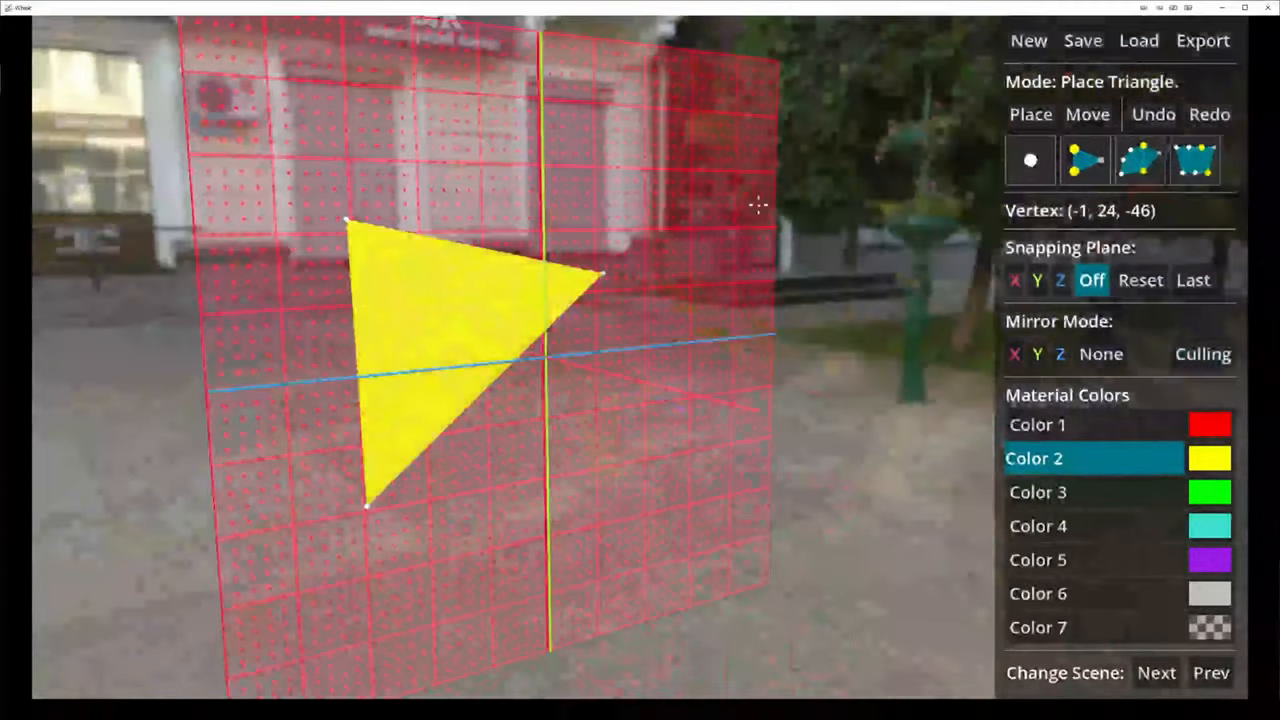
Load happy_donut.tres through the Open a File dialog.
click(1138, 40)
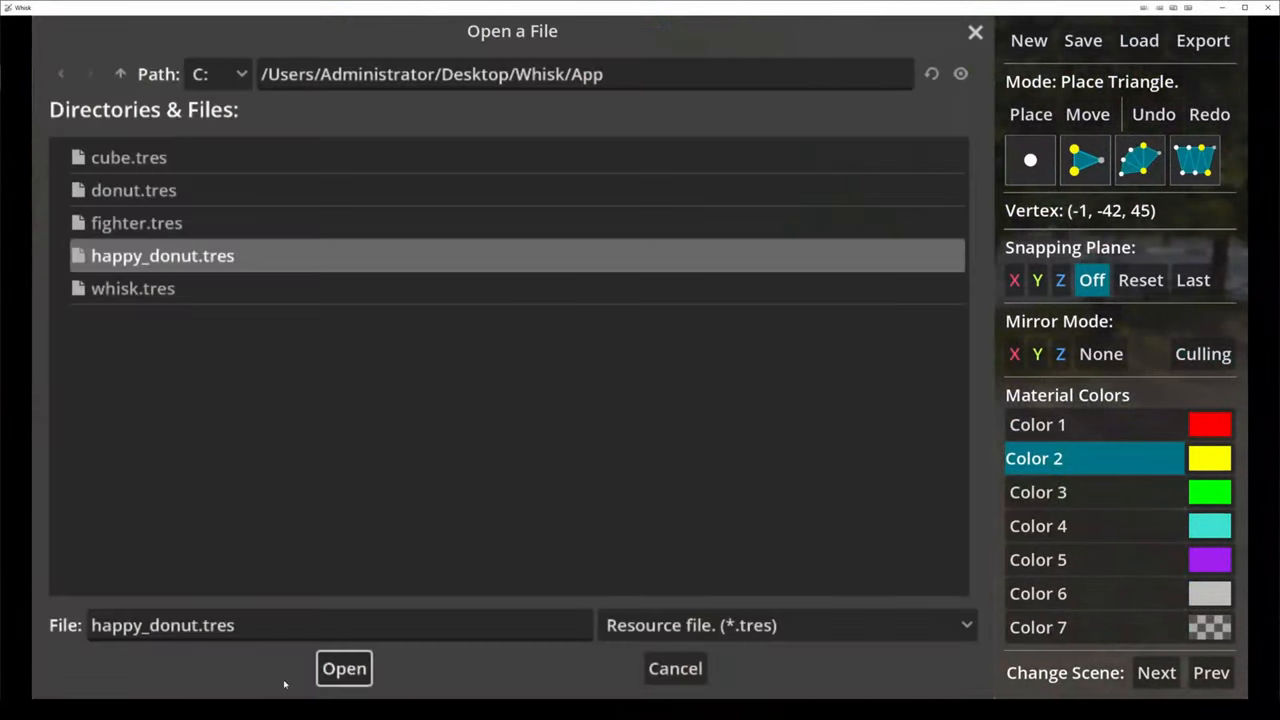
click(344, 668)
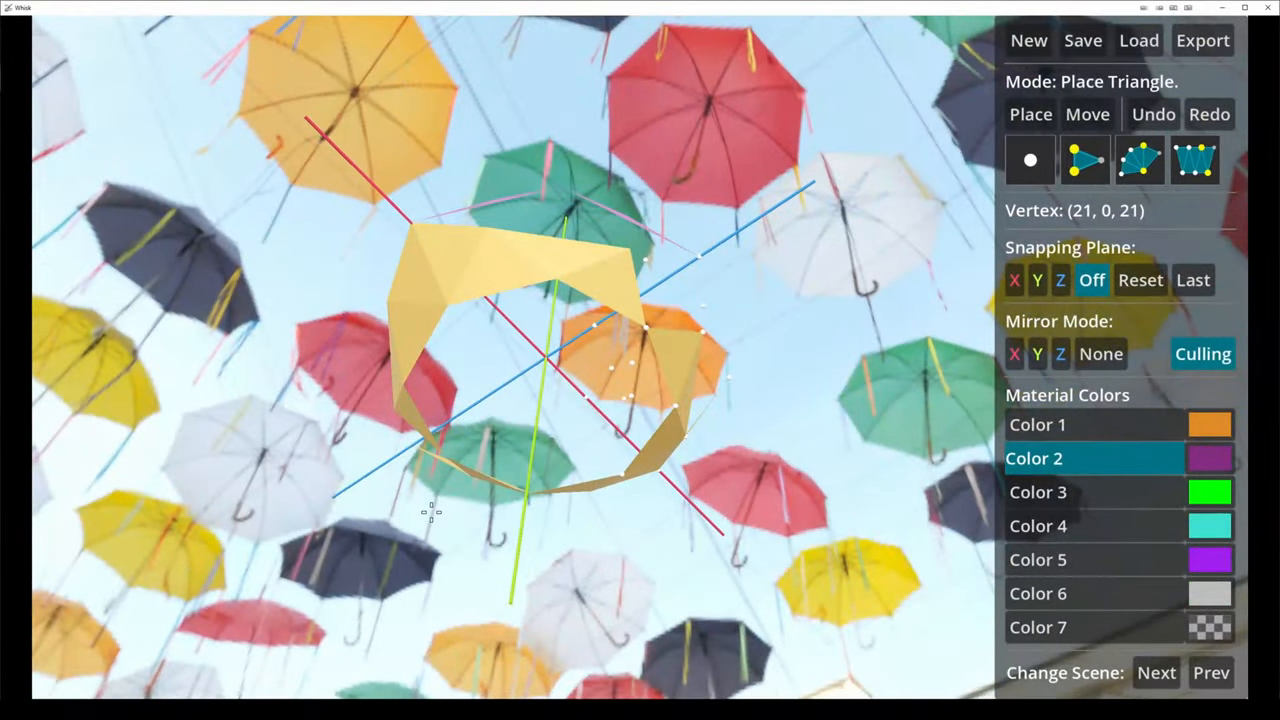
mouse_move(575, 290)
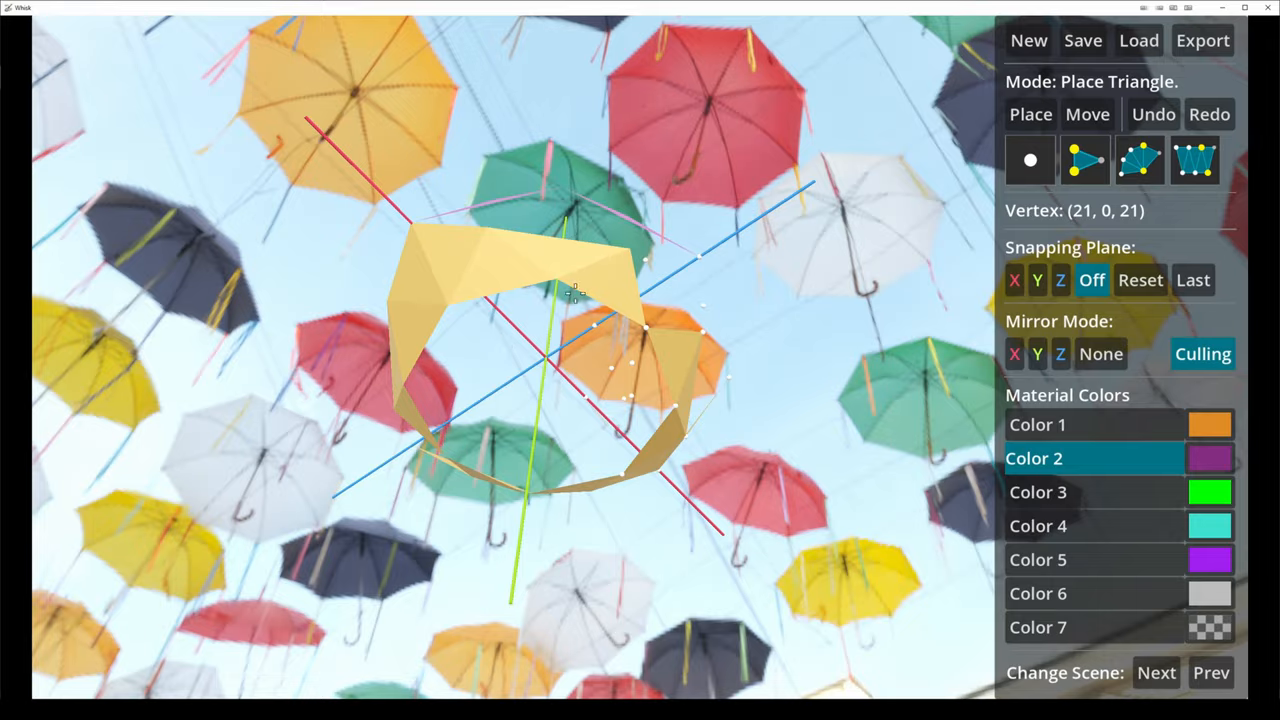
click(1156, 672)
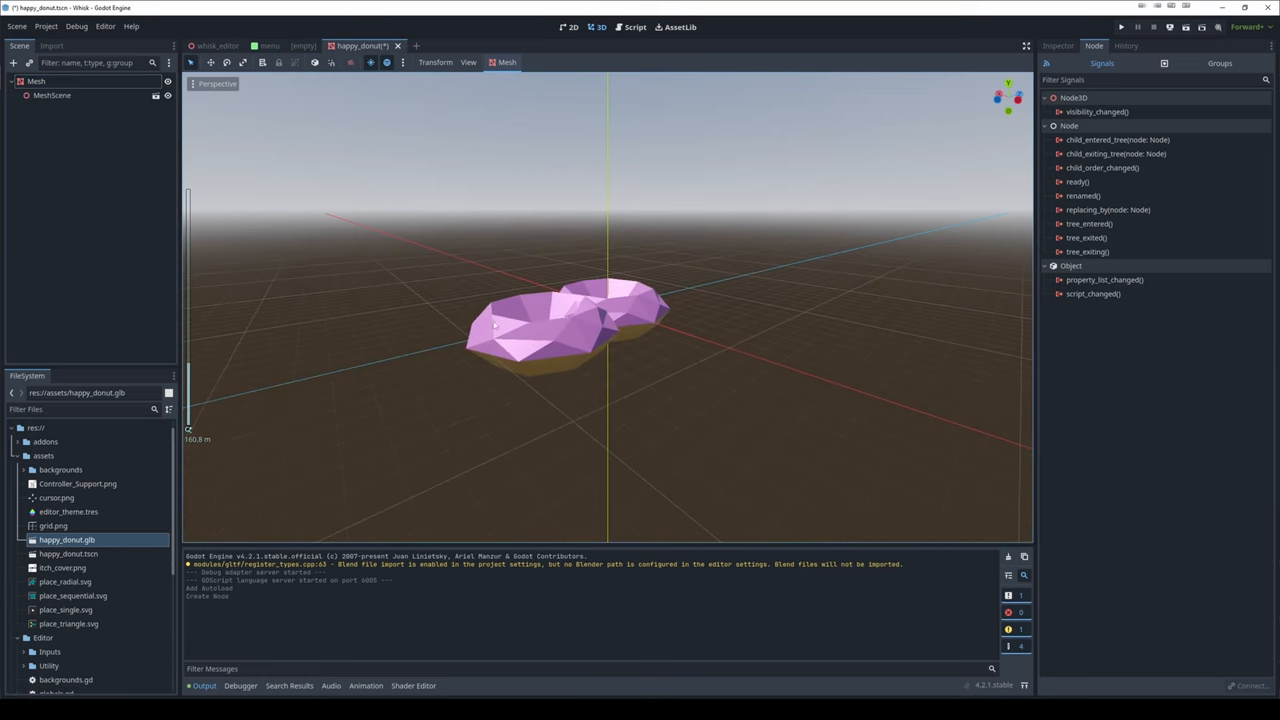
Select the MeshScene node in the happy_donut scene's Scene dock.
click(52, 95)
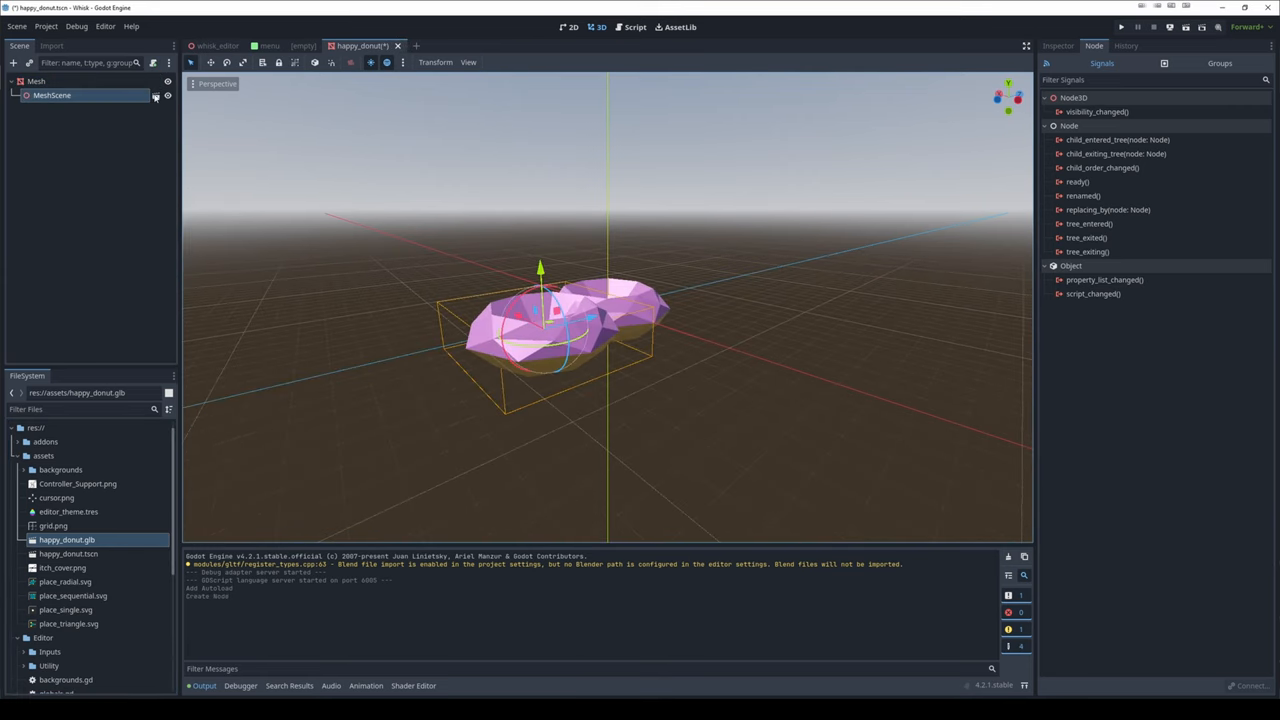